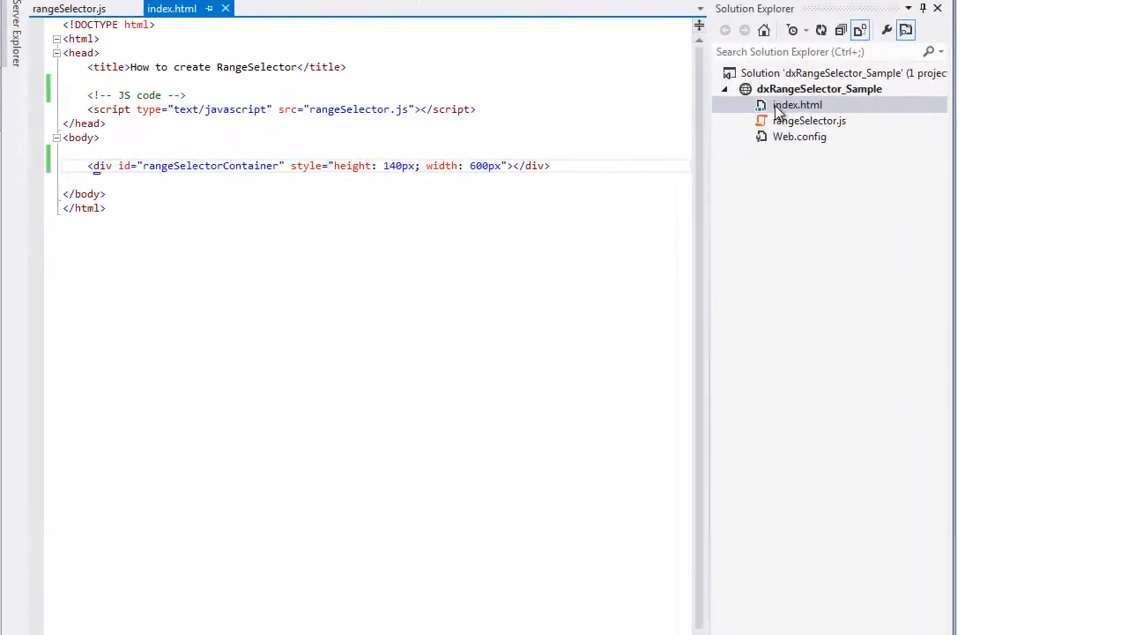
# Step: Search NuGet Online for 'chart' and install the ChartJS package into dxRangeSelector_Sample
pyautogui.click(818, 88)
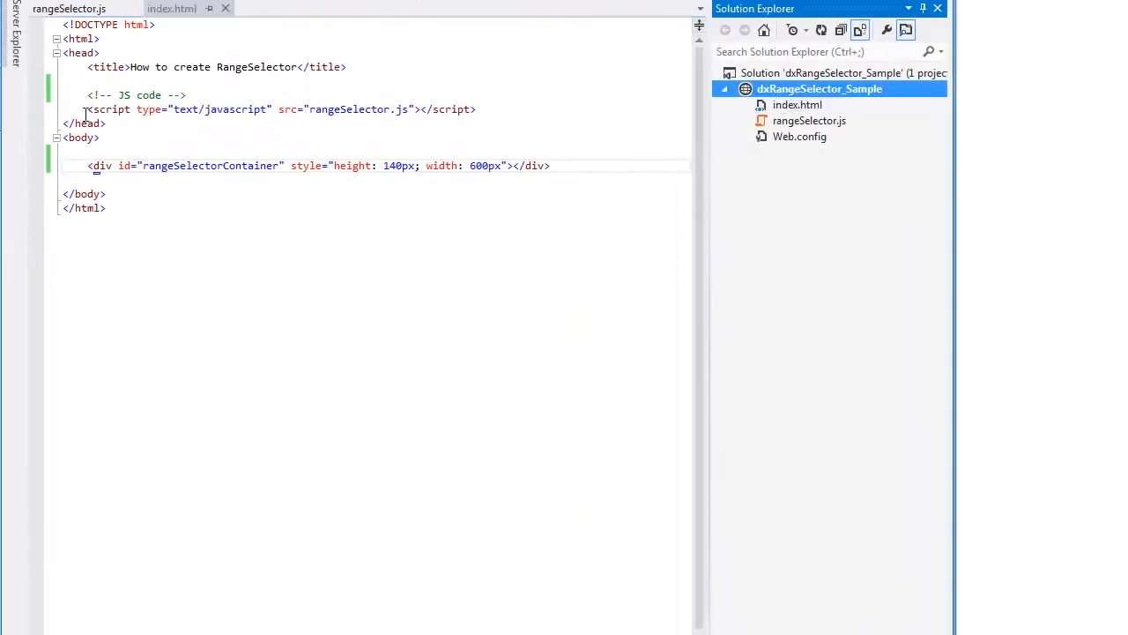
pyautogui.click(172, 8)
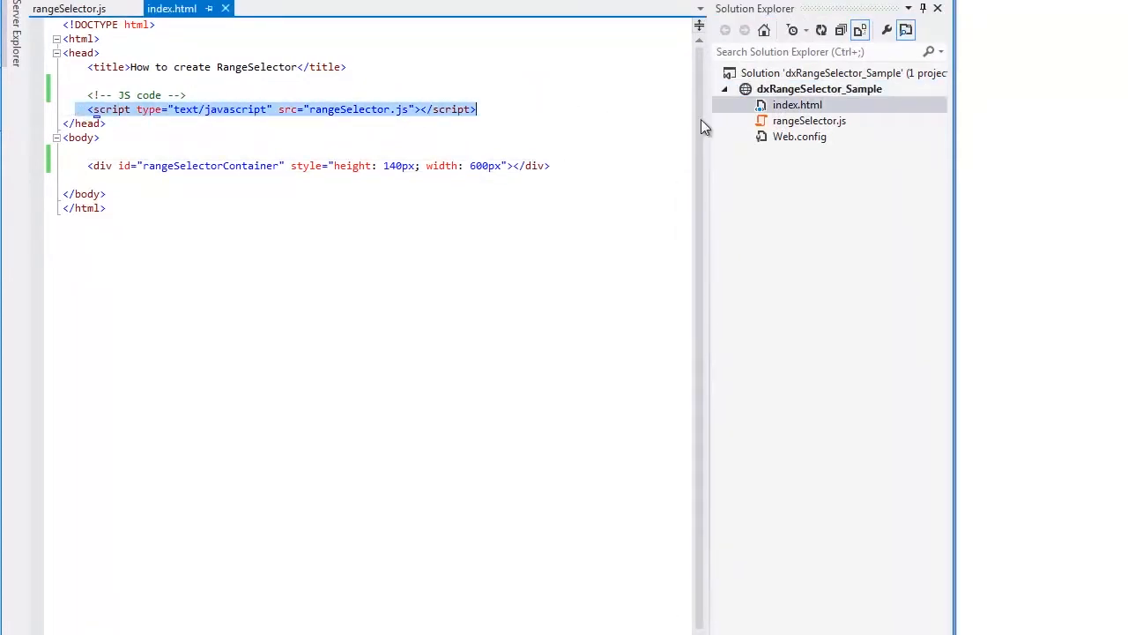
pyautogui.moveTo(767, 126)
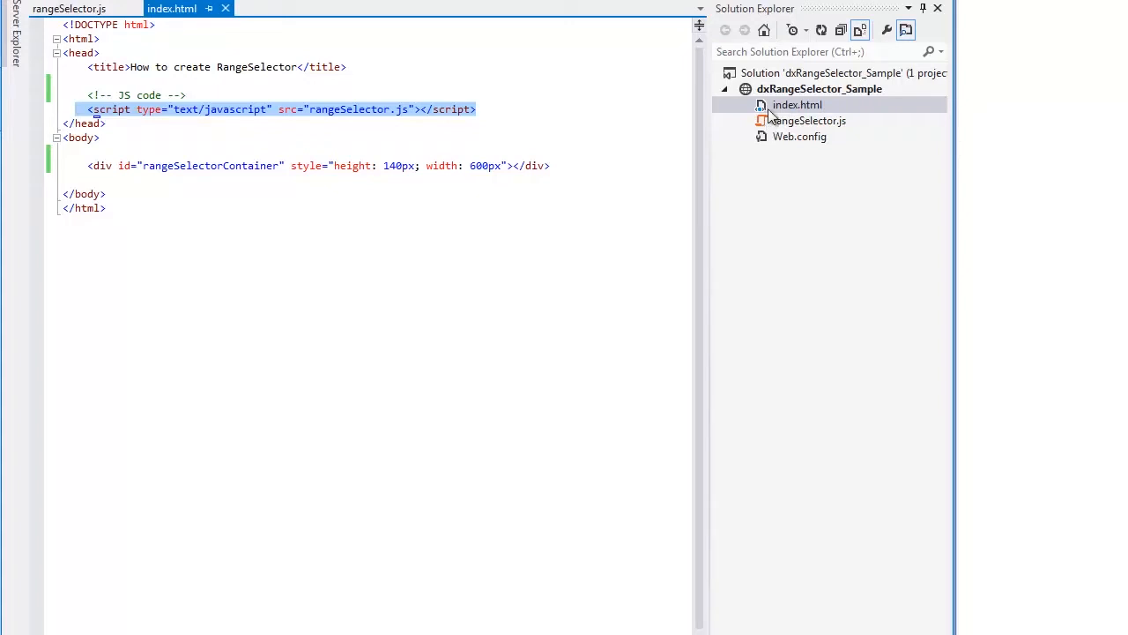
pyautogui.rightClick(818, 88)
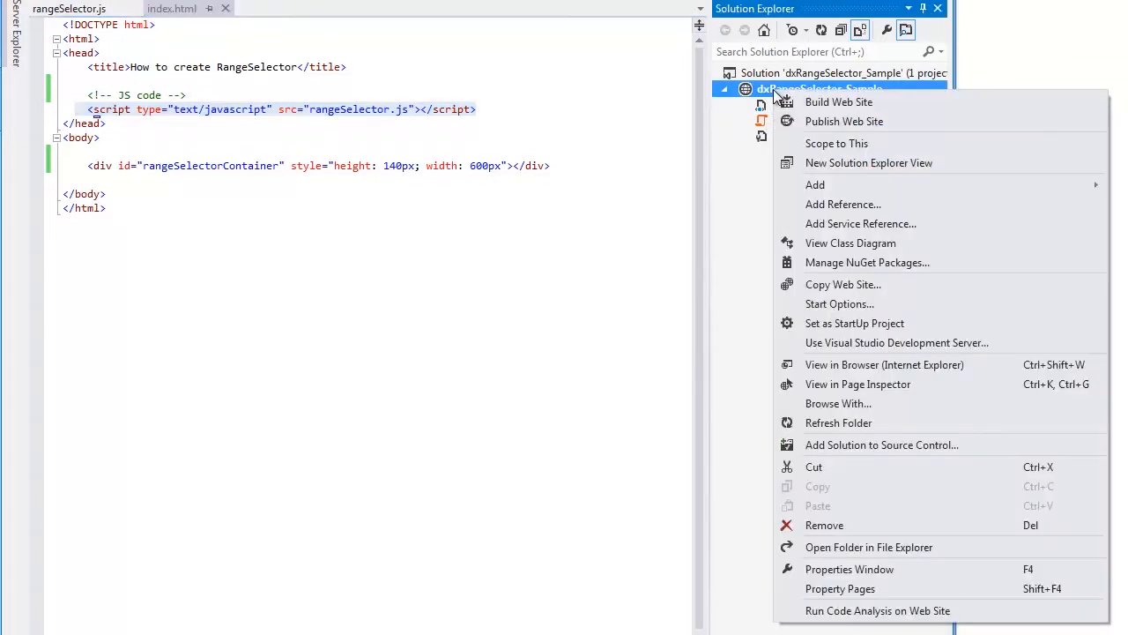
pyautogui.moveTo(867, 262)
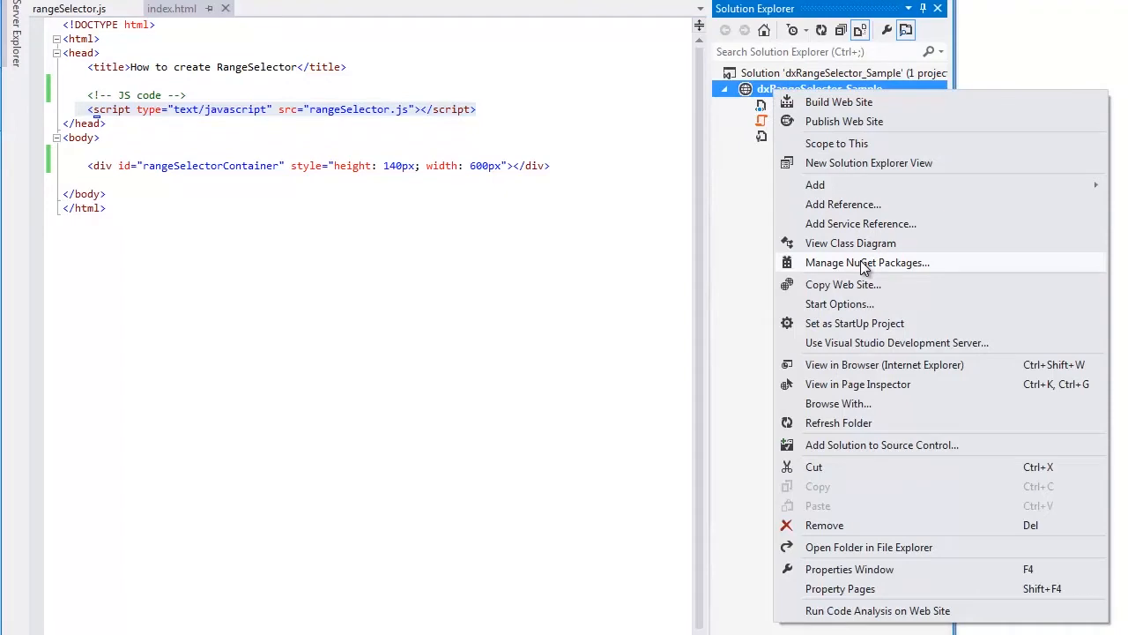
pyautogui.click(867, 261)
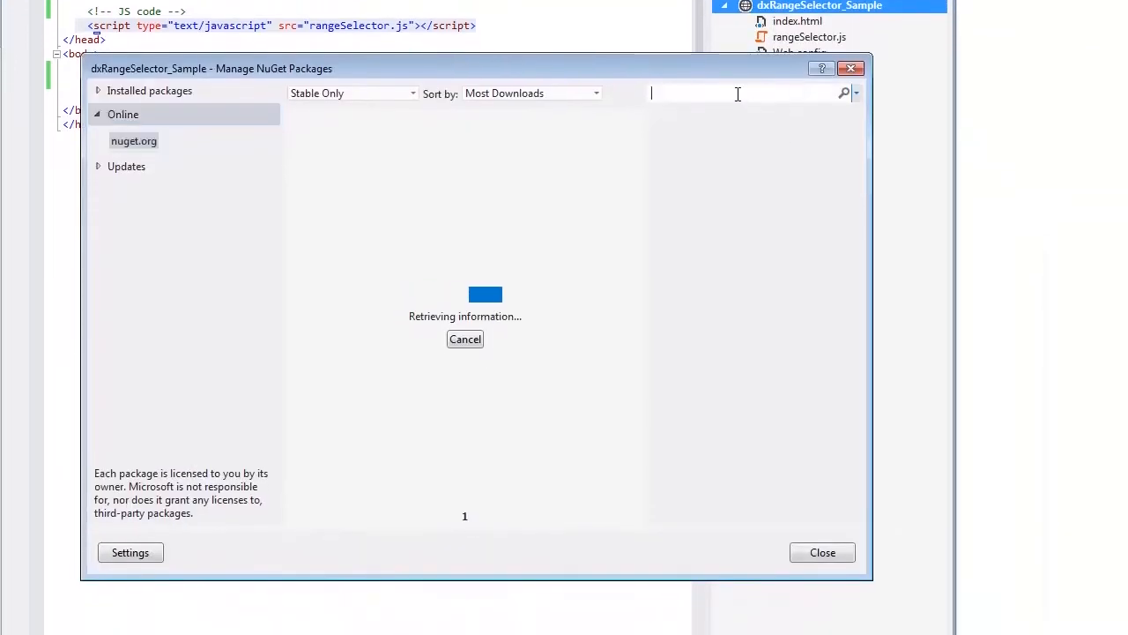
pyautogui.write('chartjs')
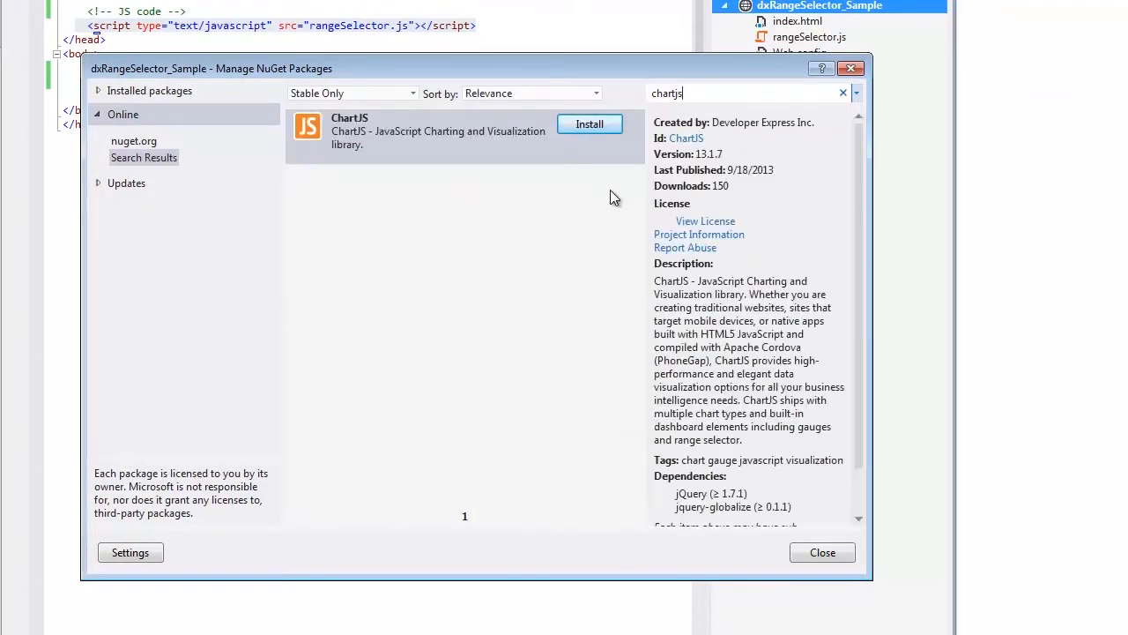
pyautogui.click(588, 124)
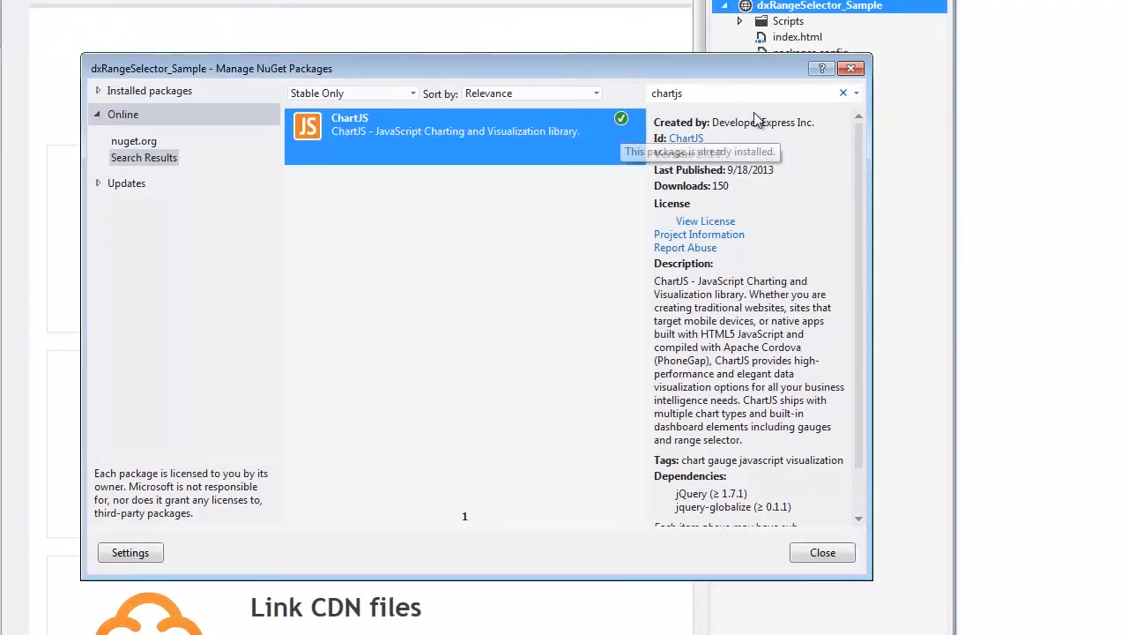
# Step: Close the NuGet dialog and inspect the installed files in the Scripts folder
pyautogui.click(820, 551)
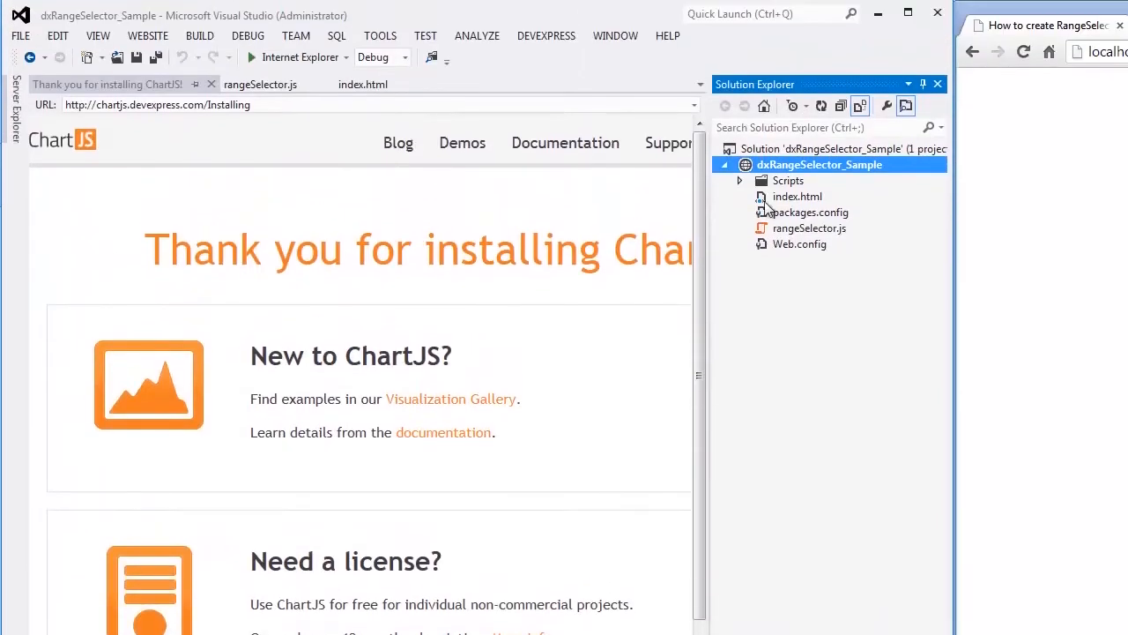
pyautogui.click(740, 181)
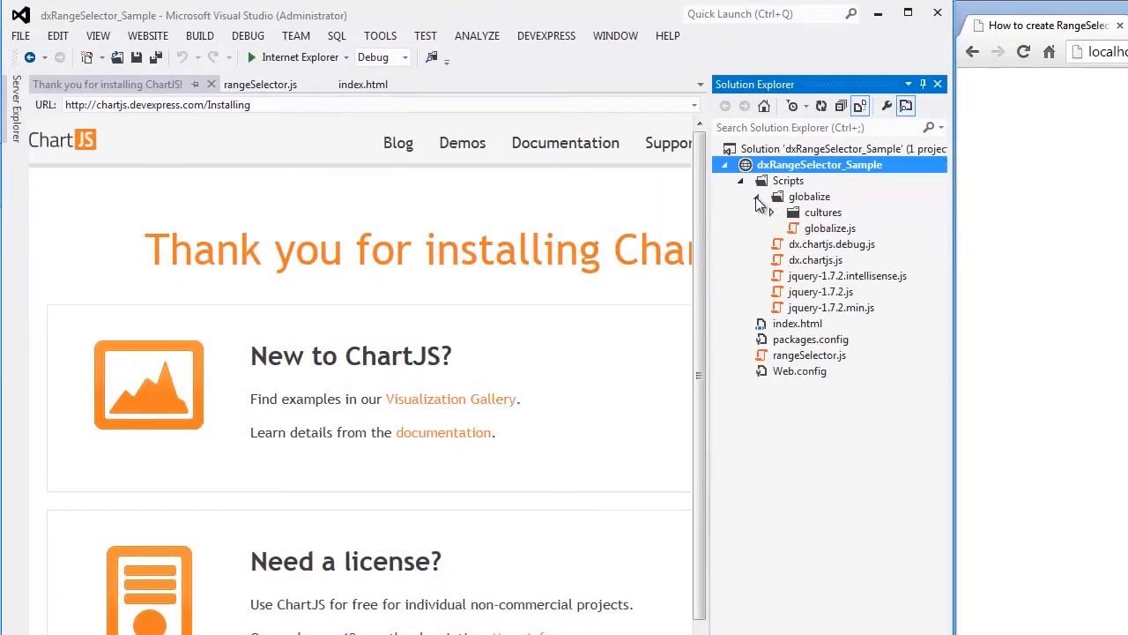
pyautogui.click(769, 211)
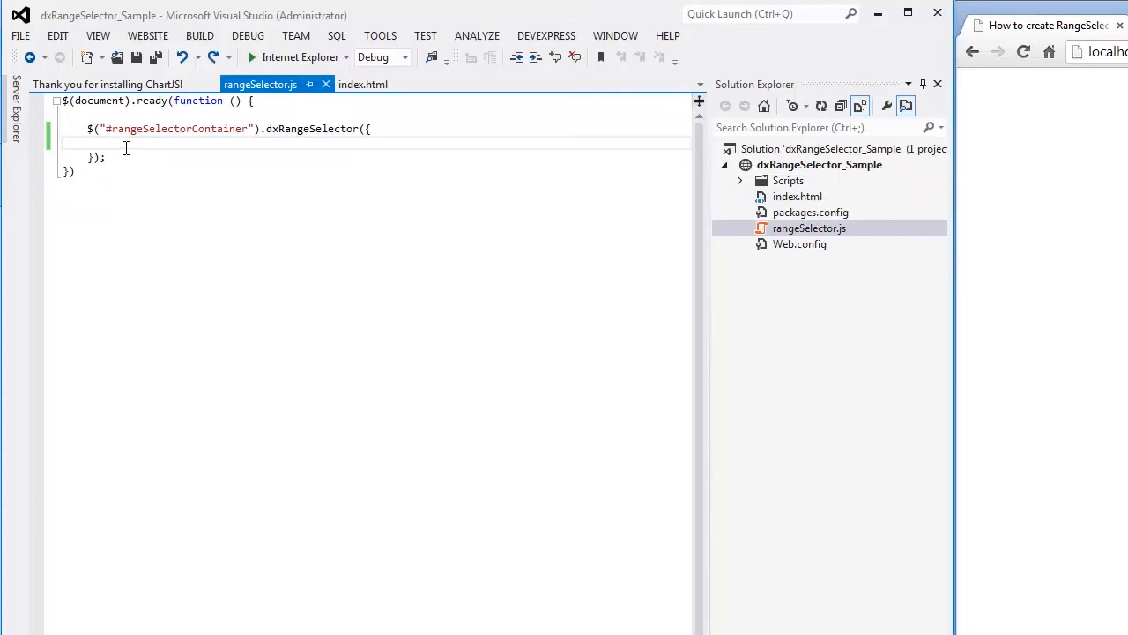
# Step: Add scale: { startValue: 0, endValue: 10 } to the dxRangeSelector options
pyautogui.write('scale:')
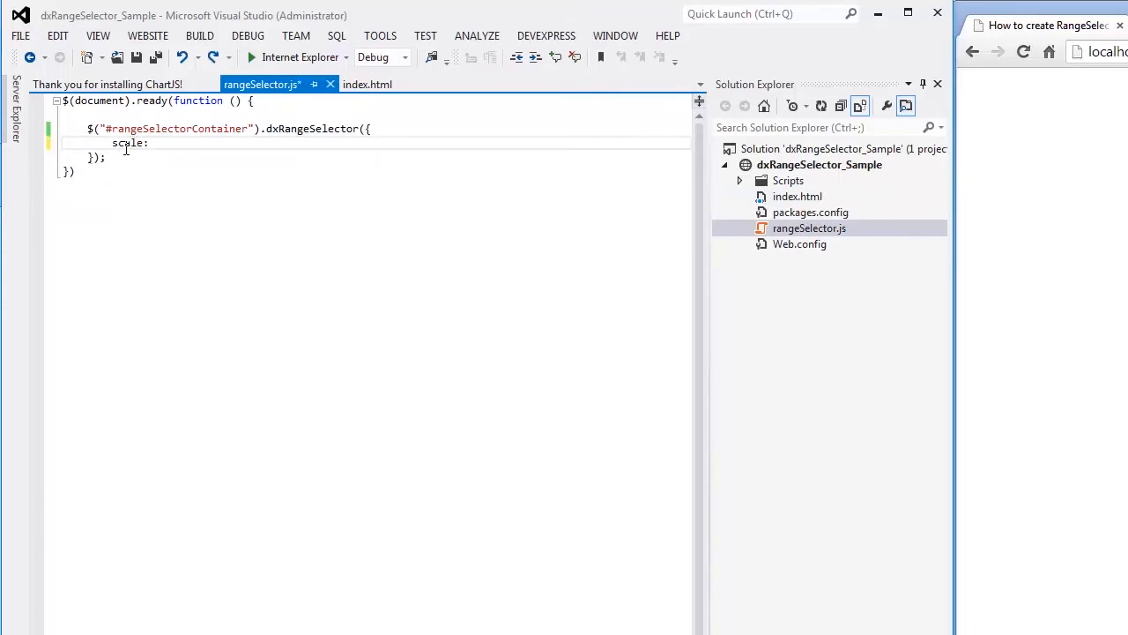
pyautogui.write('{')
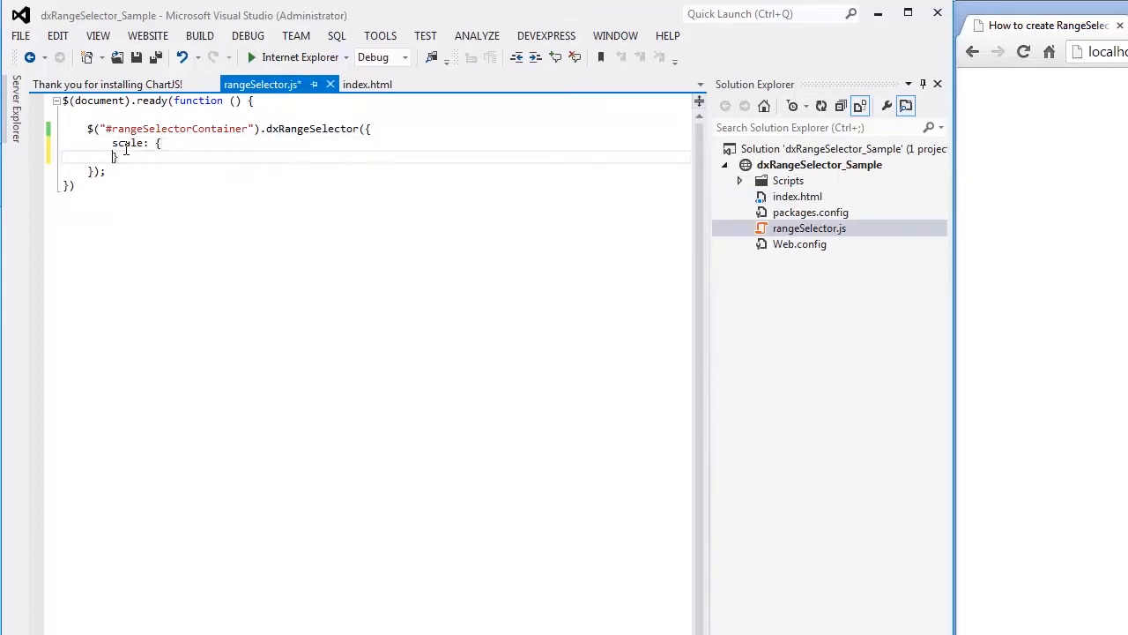
pyautogui.write('startValue')
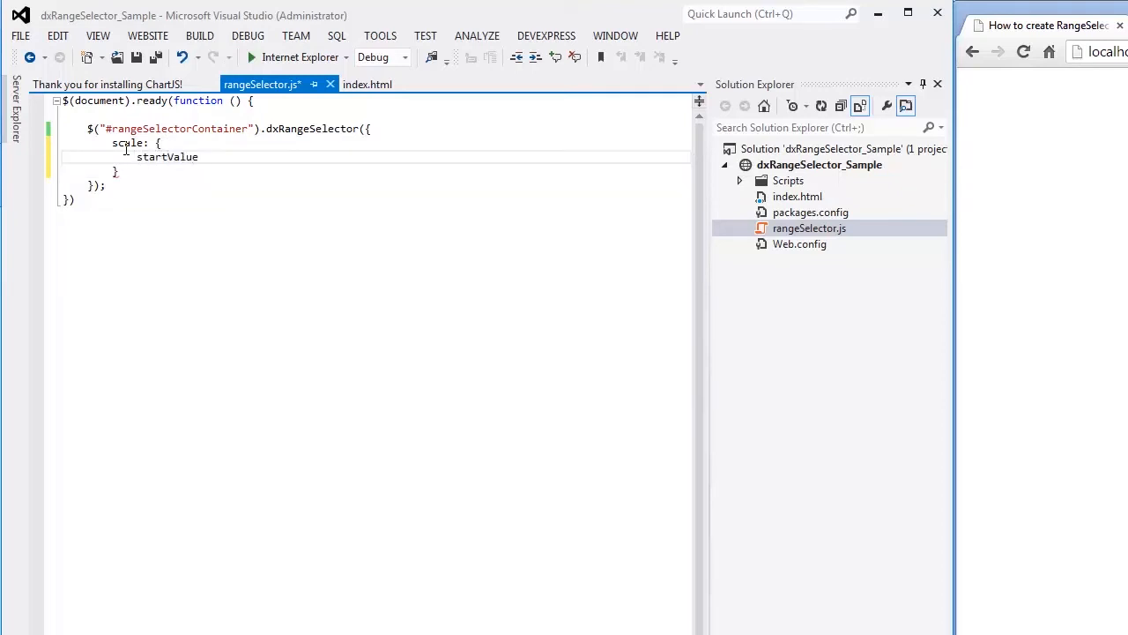
pyautogui.write(': 0,')
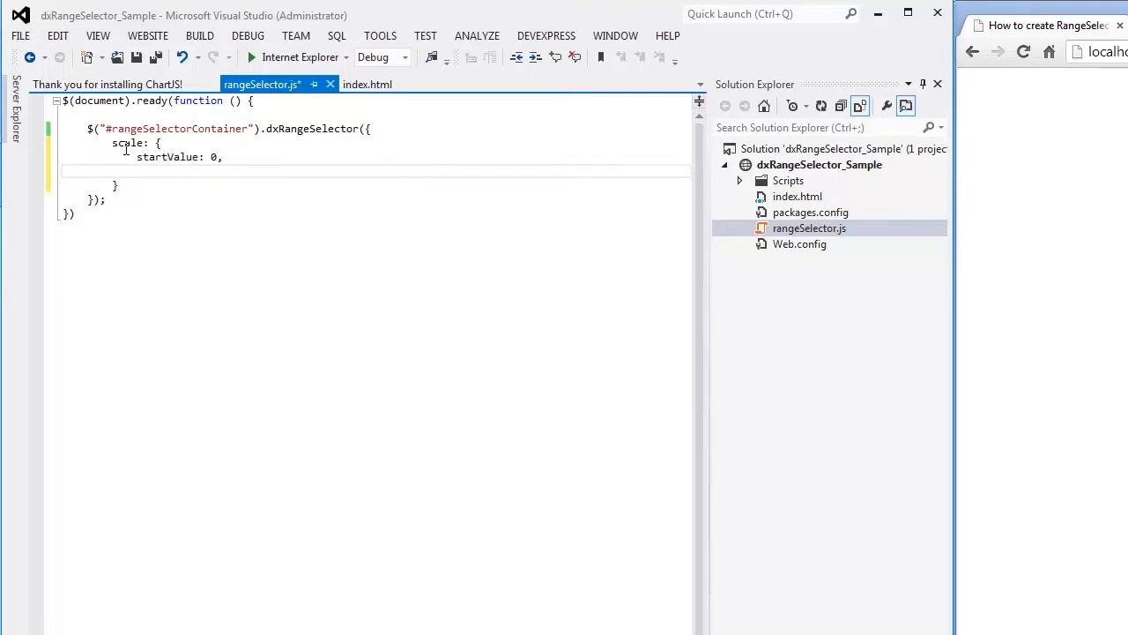
pyautogui.write('endValu')
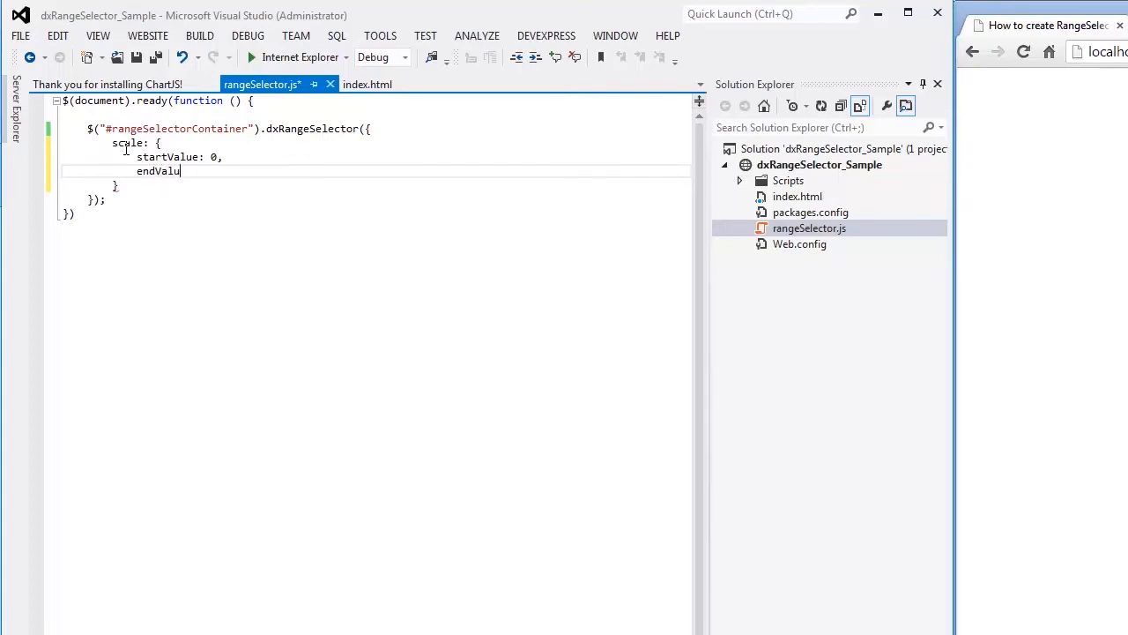
pyautogui.write('e: 10')
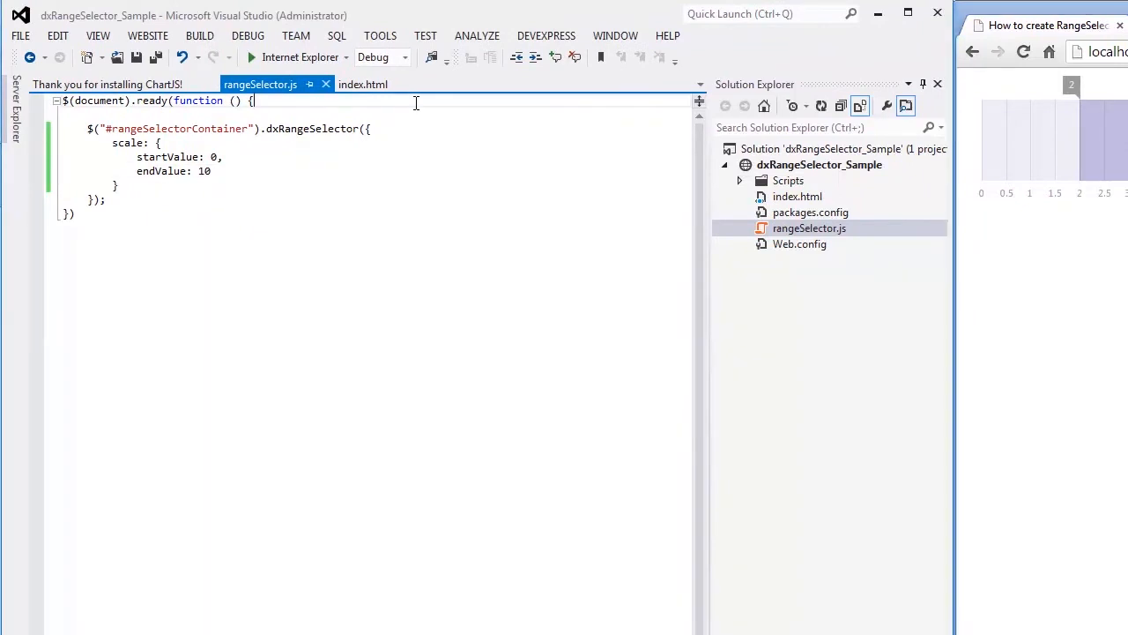
# Step: Insert the dated y1/y2 dataSource array and pass it as dataSource to the range selector
pyautogui.press('Enter')
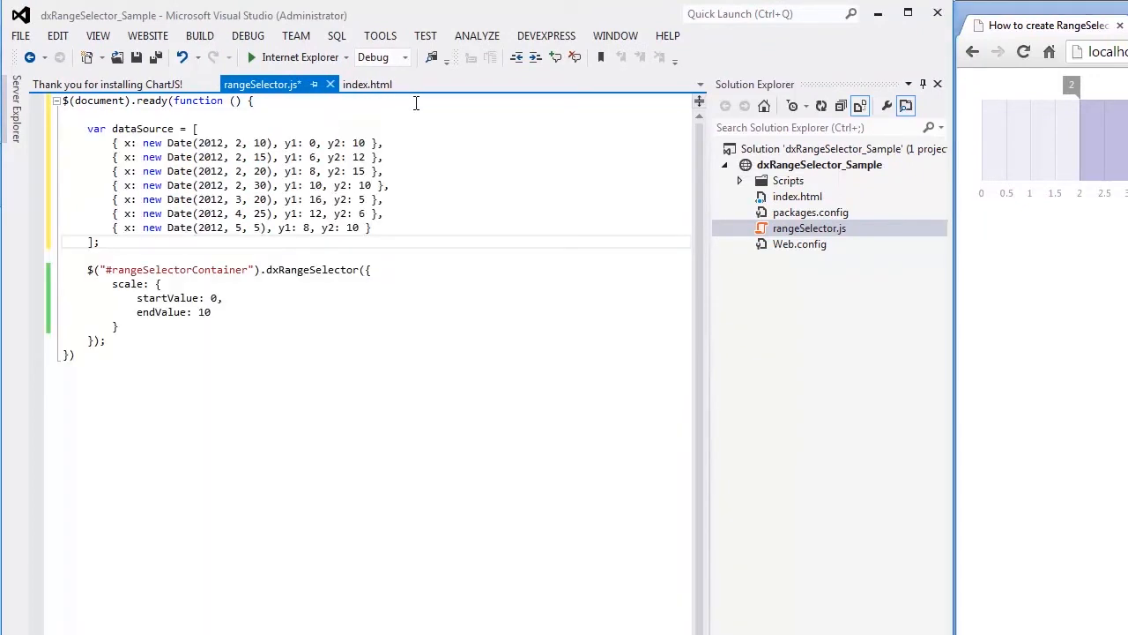
pyautogui.write('dataSource: dataSource,')
pyautogui.write('chart: {')
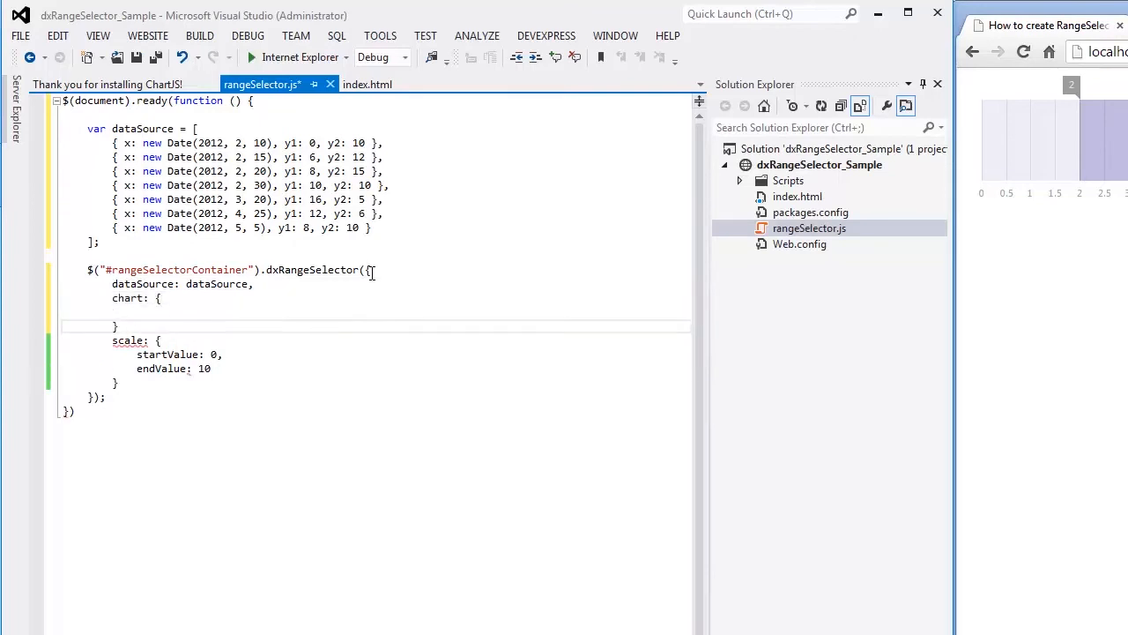
# Step: Add commonSeriesSettings with a series type and argumentField "x"
pyautogui.write('commonSeries')
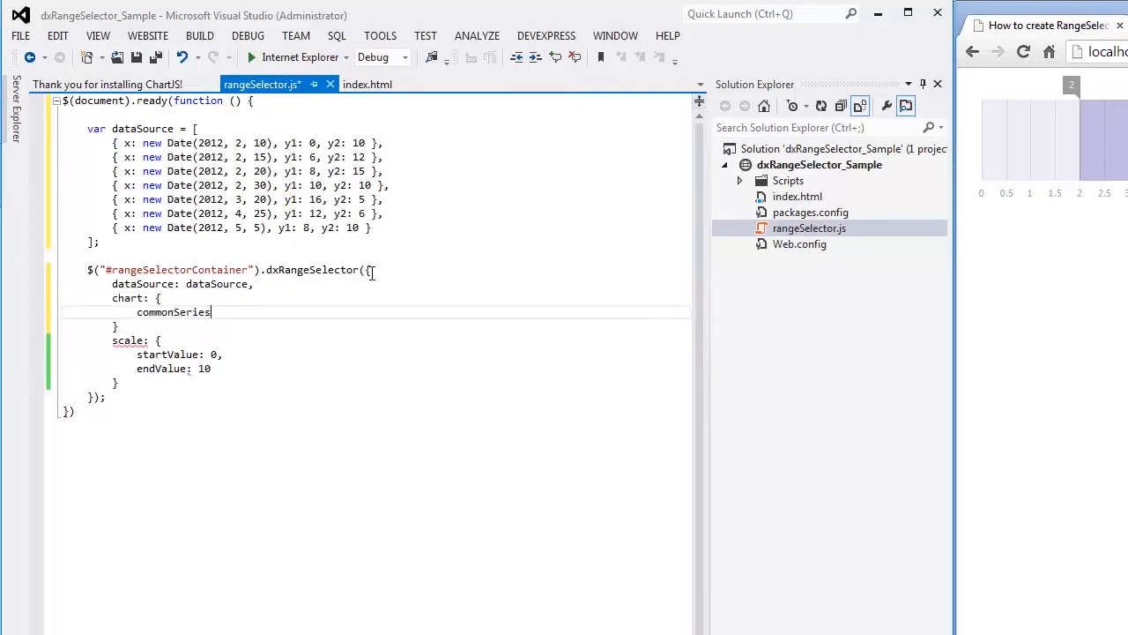
pyautogui.write('Settings: {')
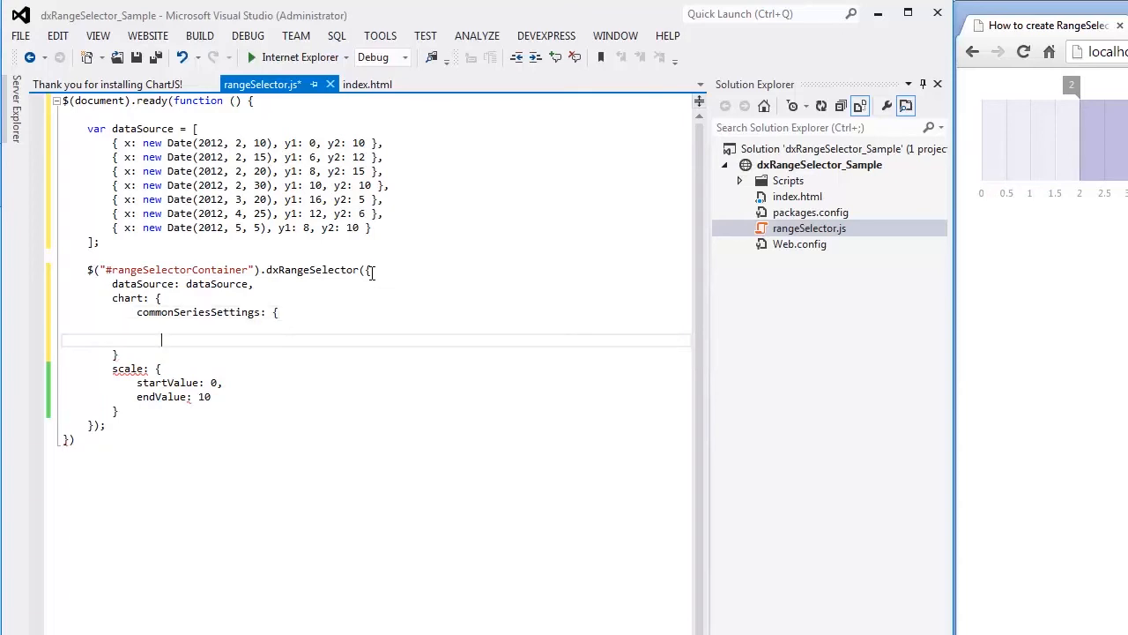
pyautogui.write('type: "line",')
pyautogui.write('argumen')
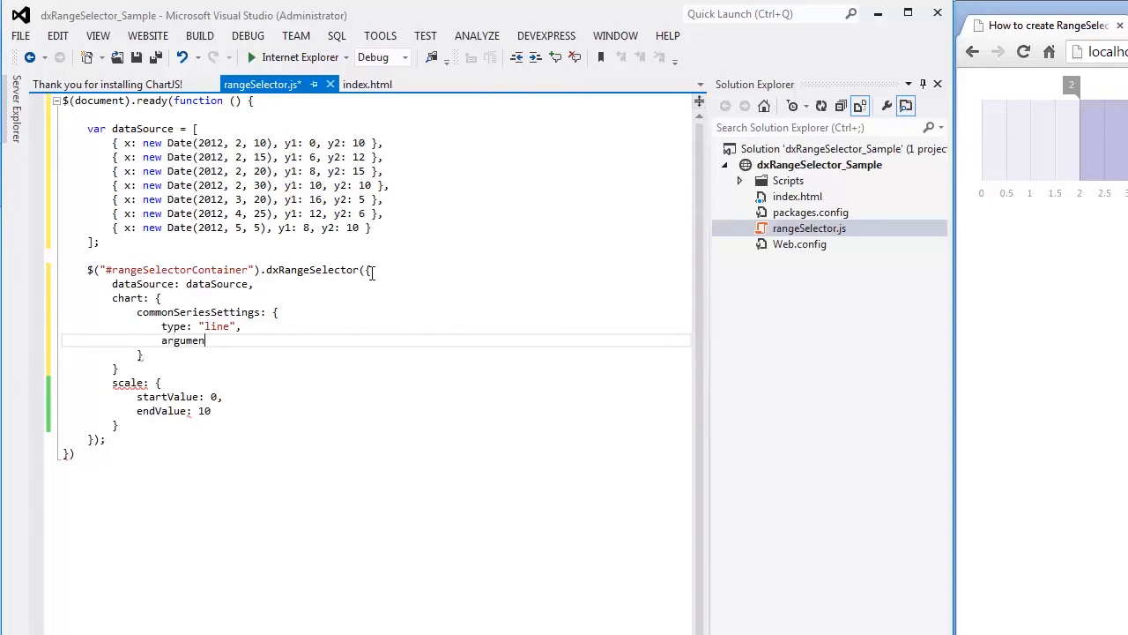
pyautogui.write('tField:')
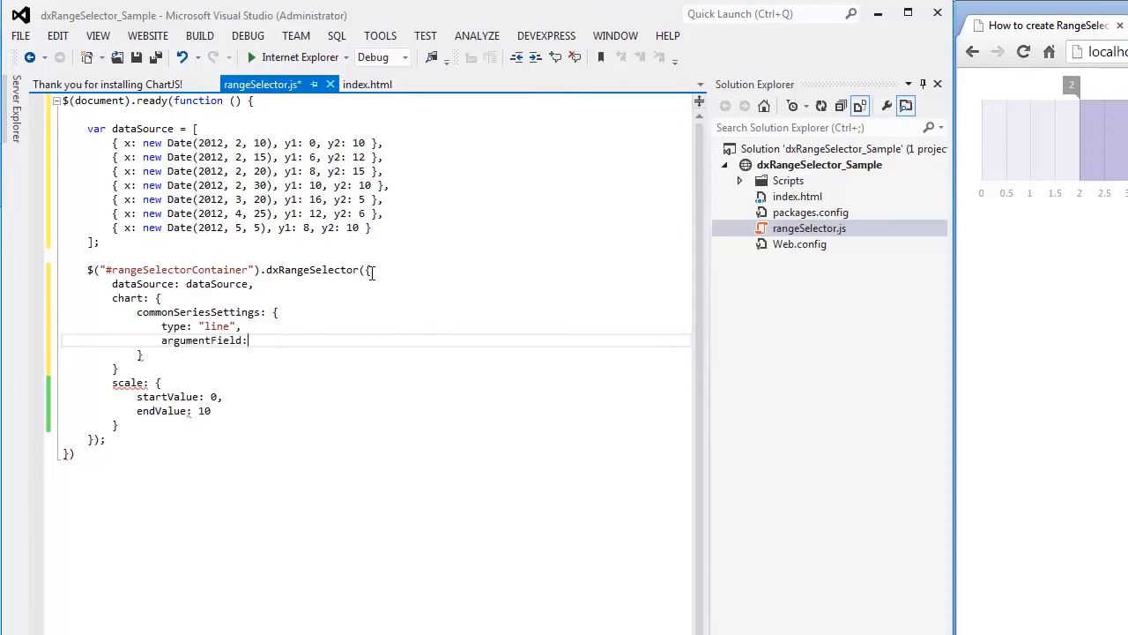
pyautogui.write('"x"')
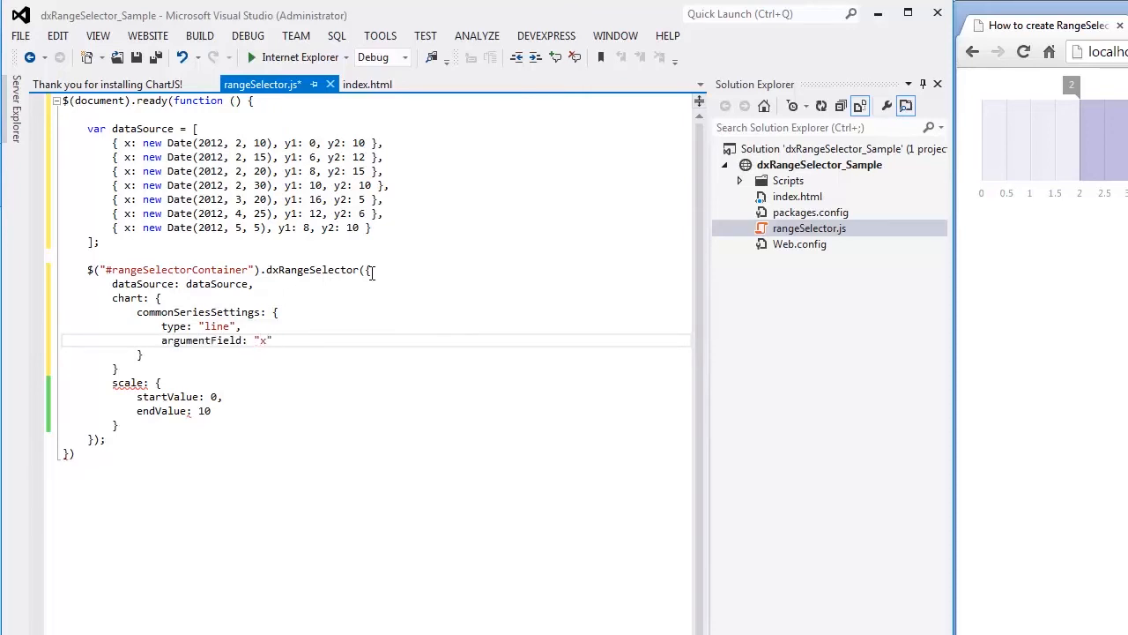
# Step: Add series with valueFields y1 and y2 to the range selector's chart
pyautogui.write('series: [')
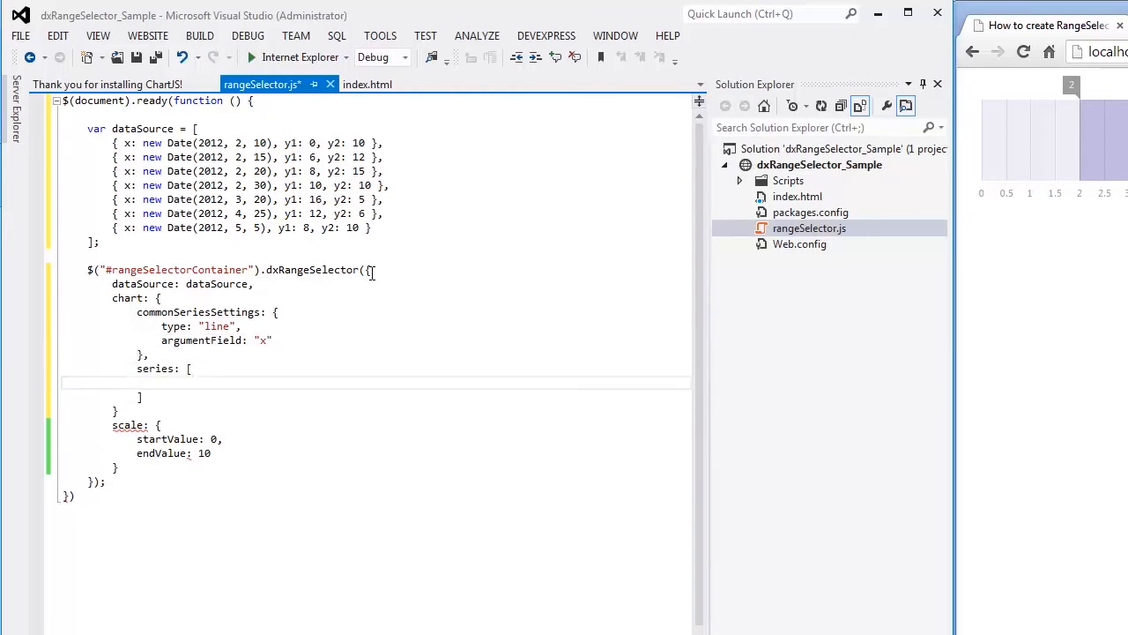
pyautogui.write('{v')
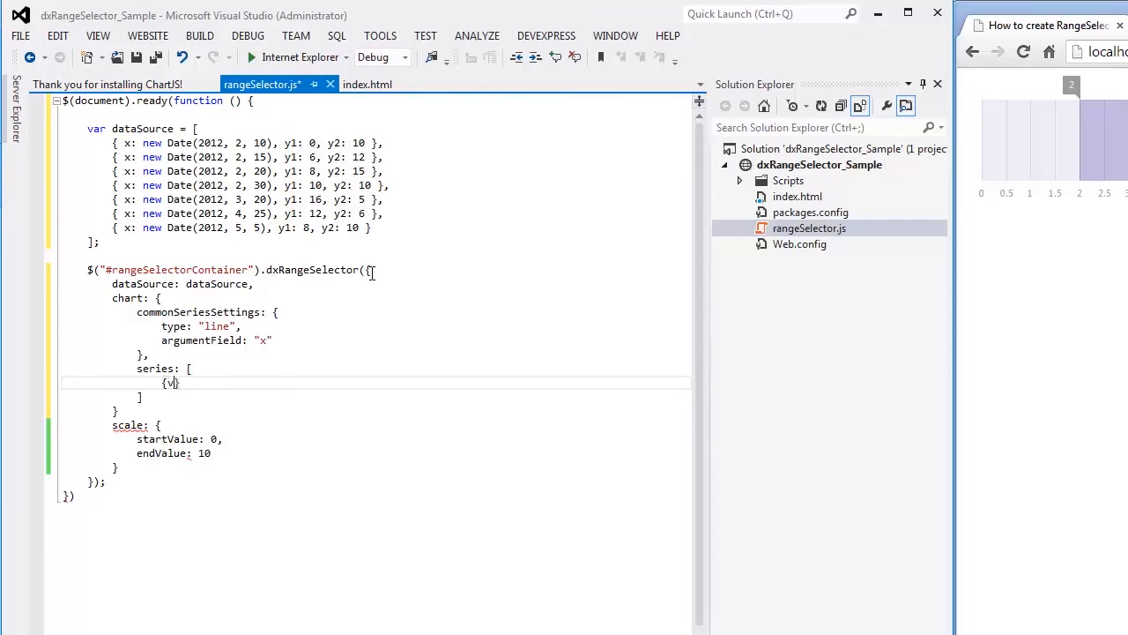
pyautogui.write('alueField: "y1')
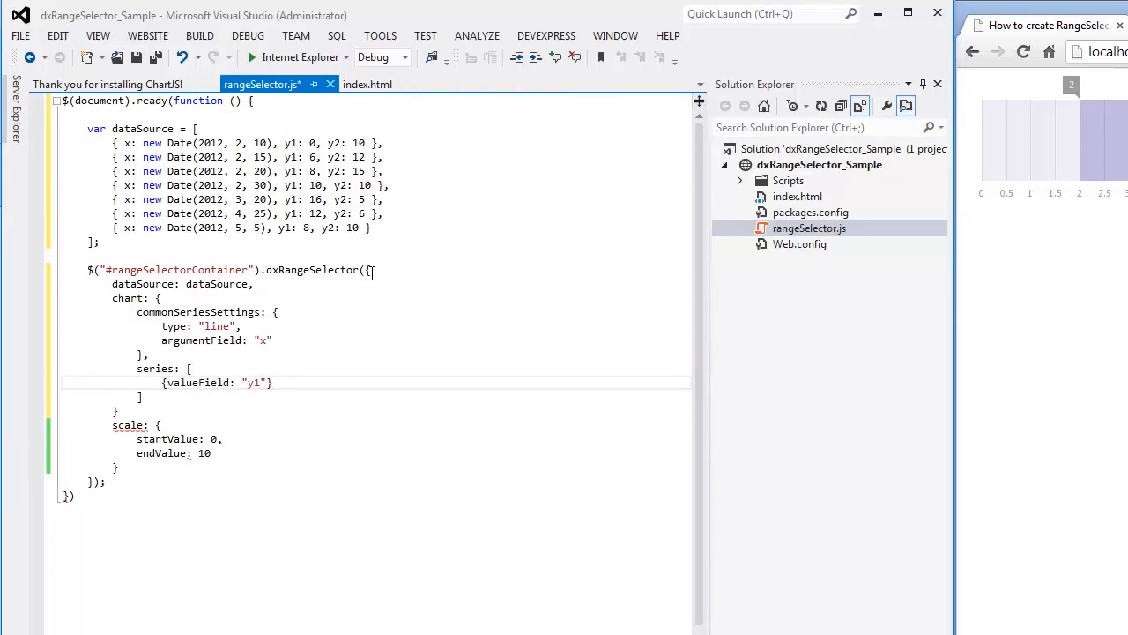
pyautogui.write('{valueField: "')
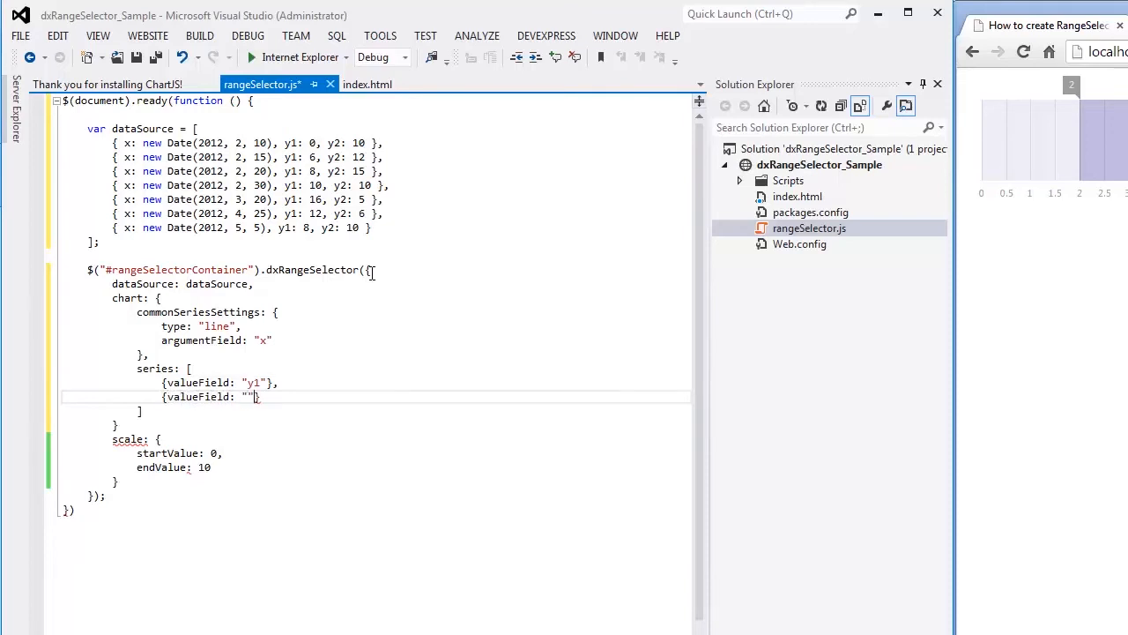
pyautogui.write('y2')
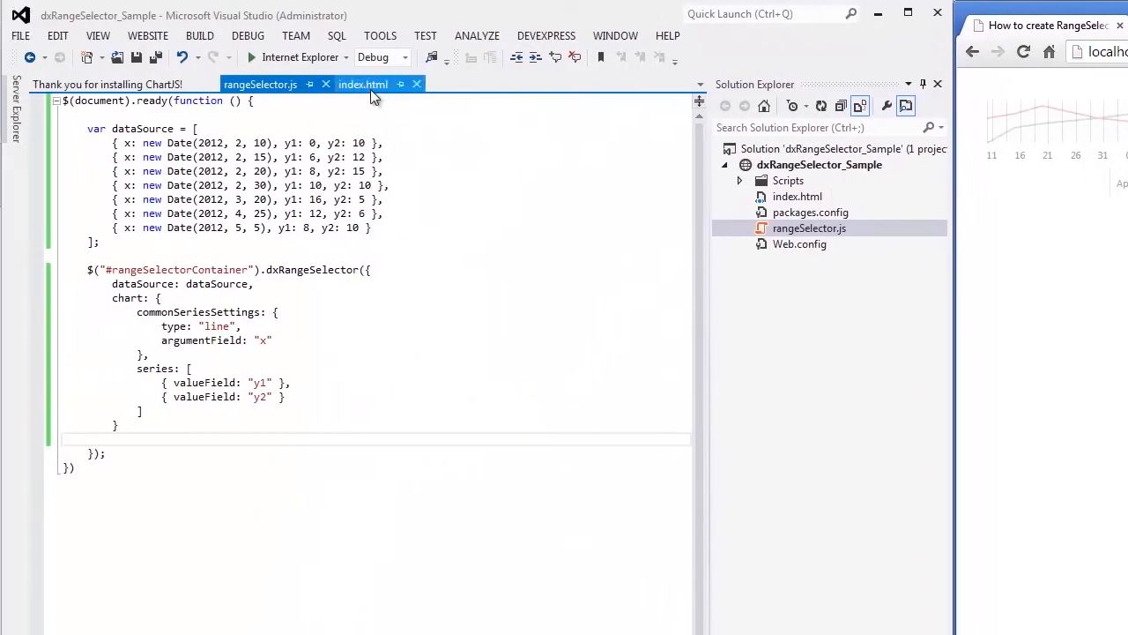
pyautogui.click(362, 84)
pyautogui.write(',')
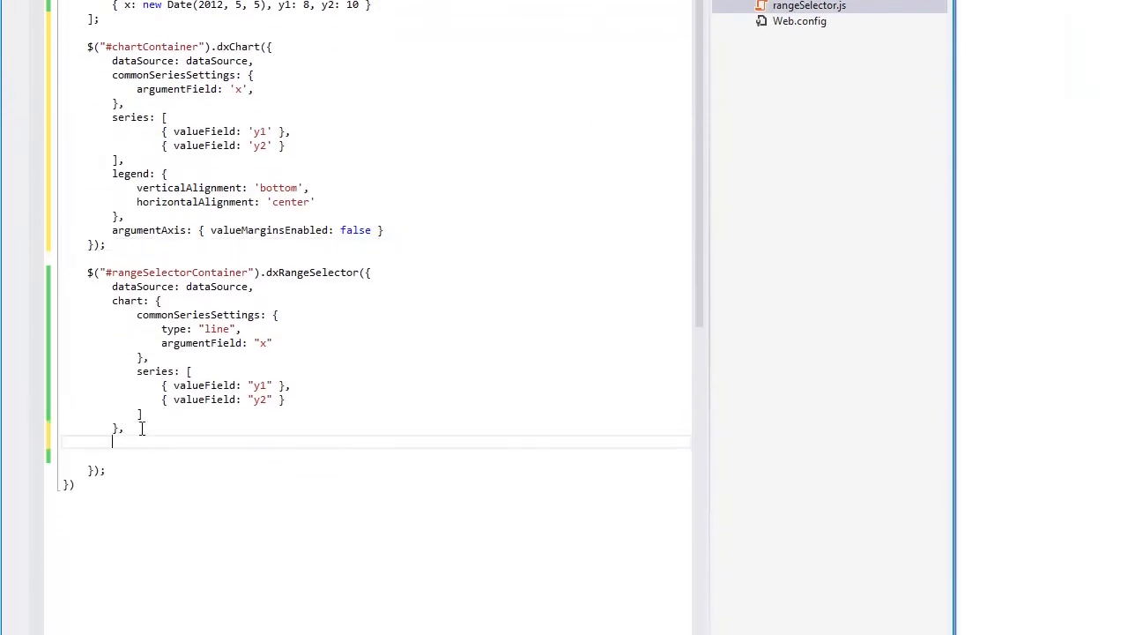
# Step: Add a selectedRangeChanged handler calling zoomArgument(e.startValue, e.endValue) on the #chartContainer dxChart
pyautogui.write('selectedRangeChanged: function (e')
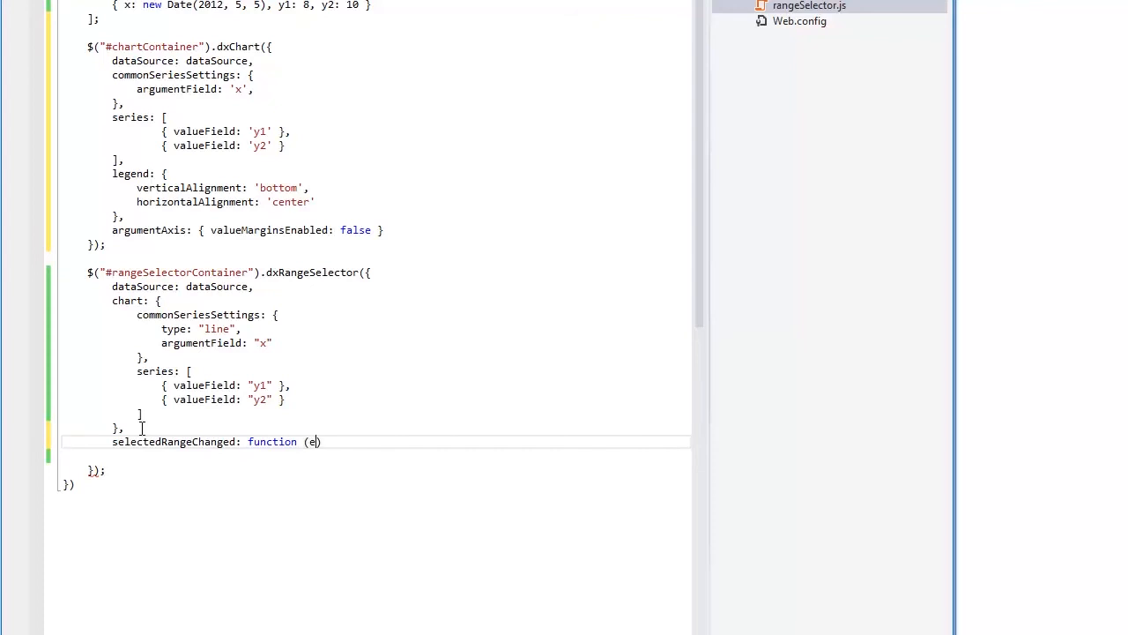
pyautogui.write('{')
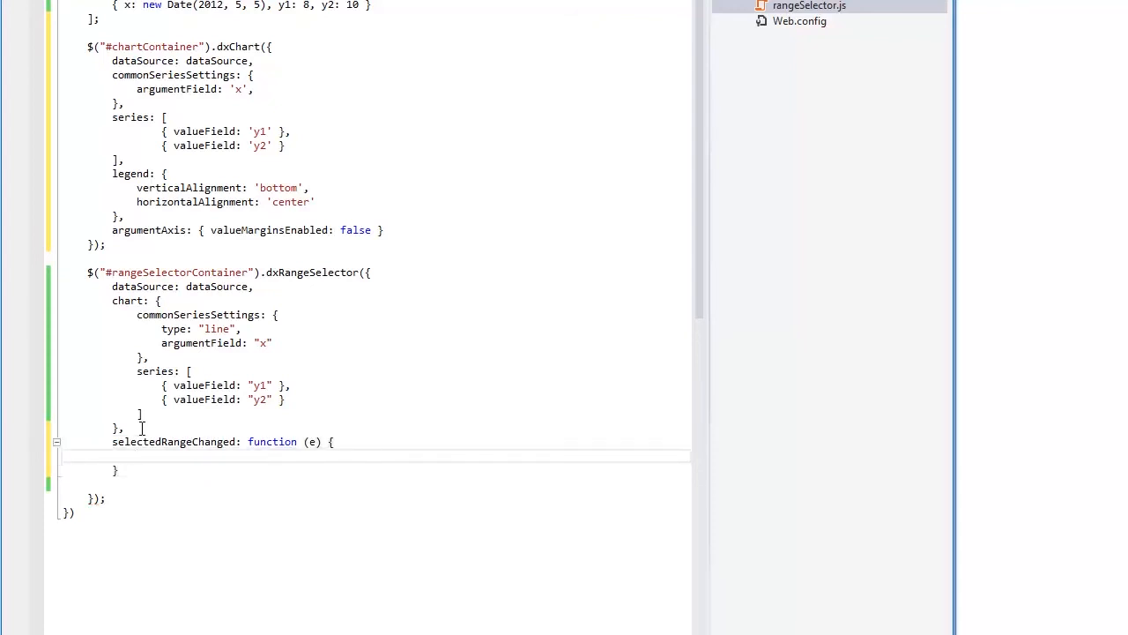
pyautogui.write('var chart = $("#chartContainer')
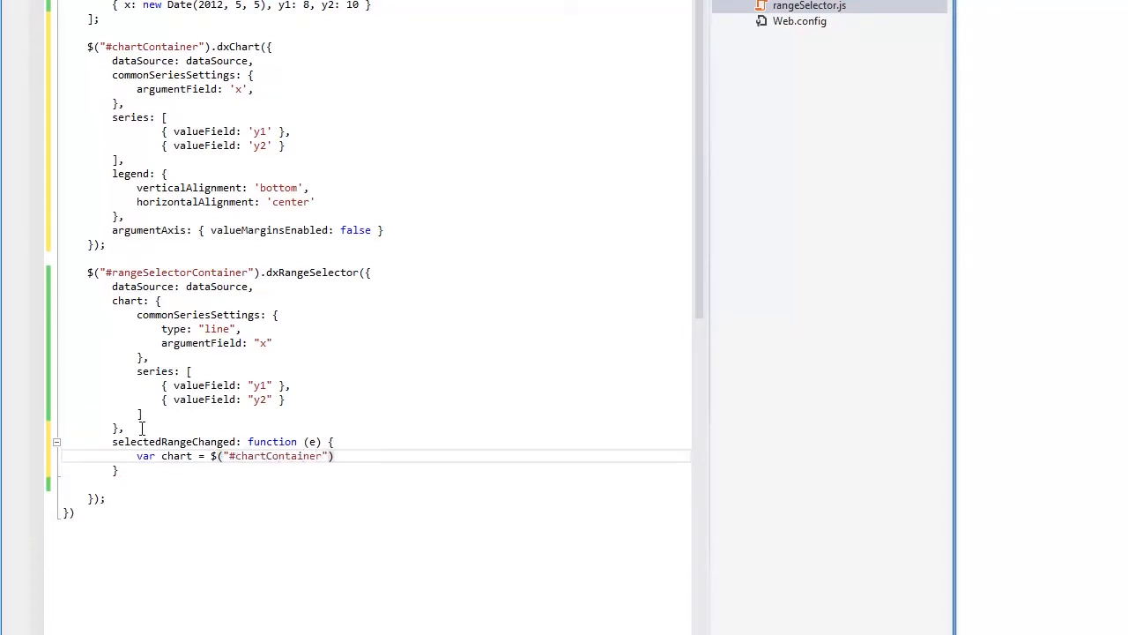
pyautogui.write('.dxChart')
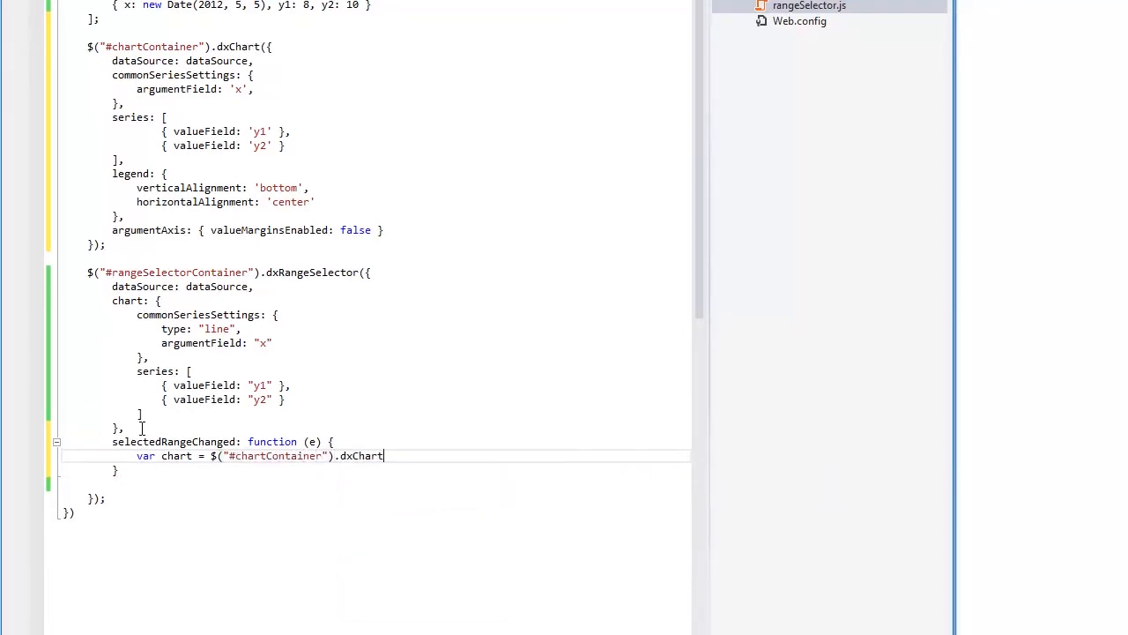
pyautogui.write('("ins");')
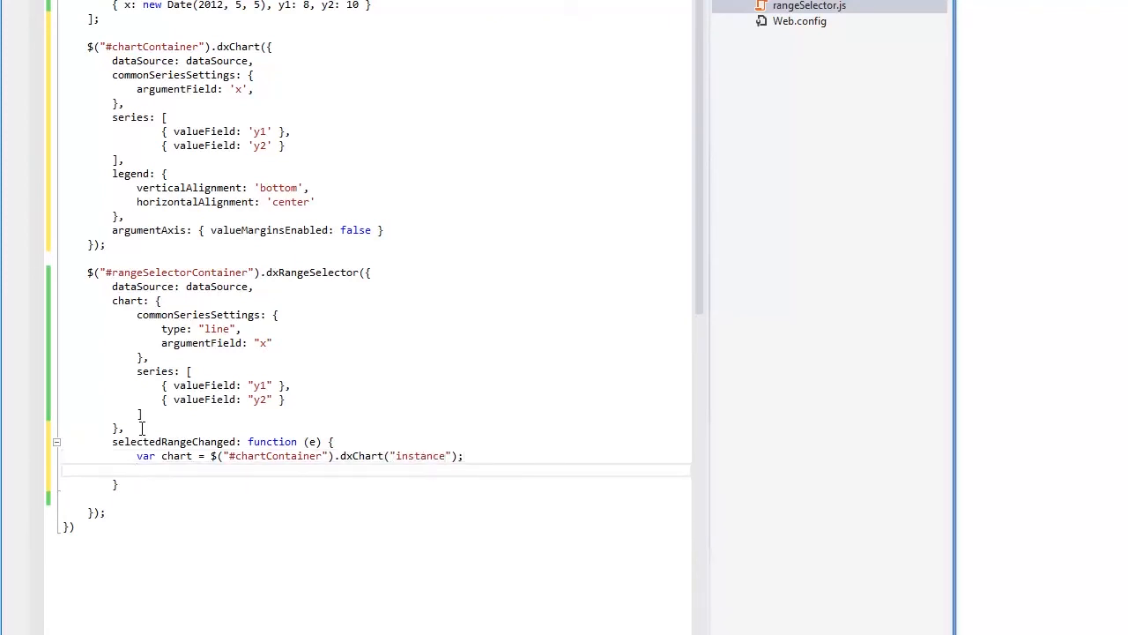
pyautogui.write('chart.zoomArgument(')
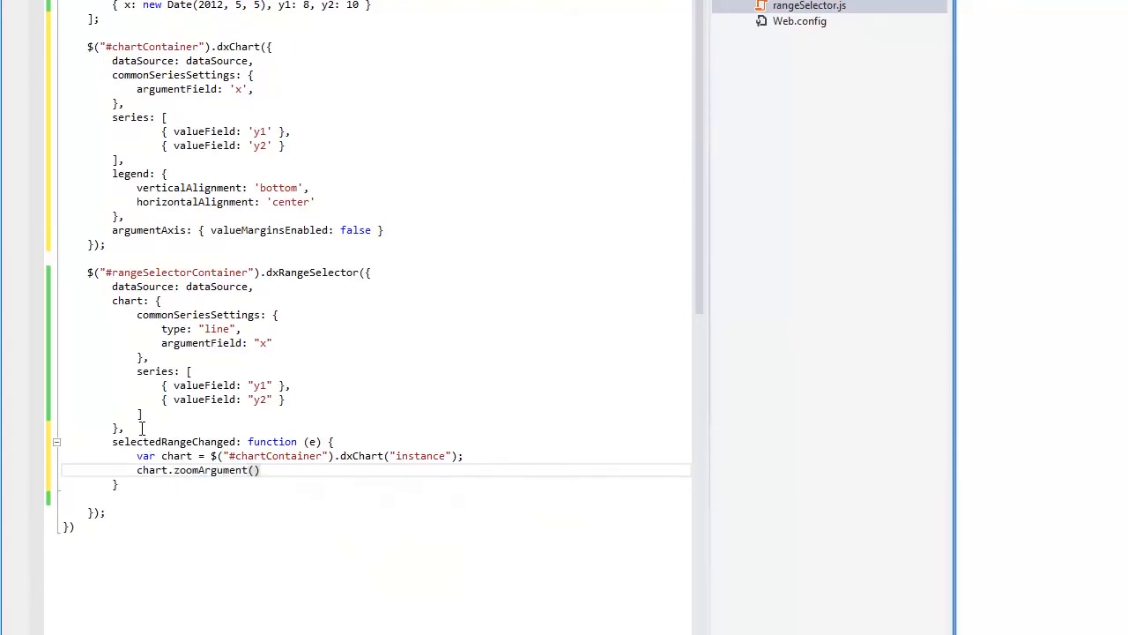
pyautogui.write('e.startValue')
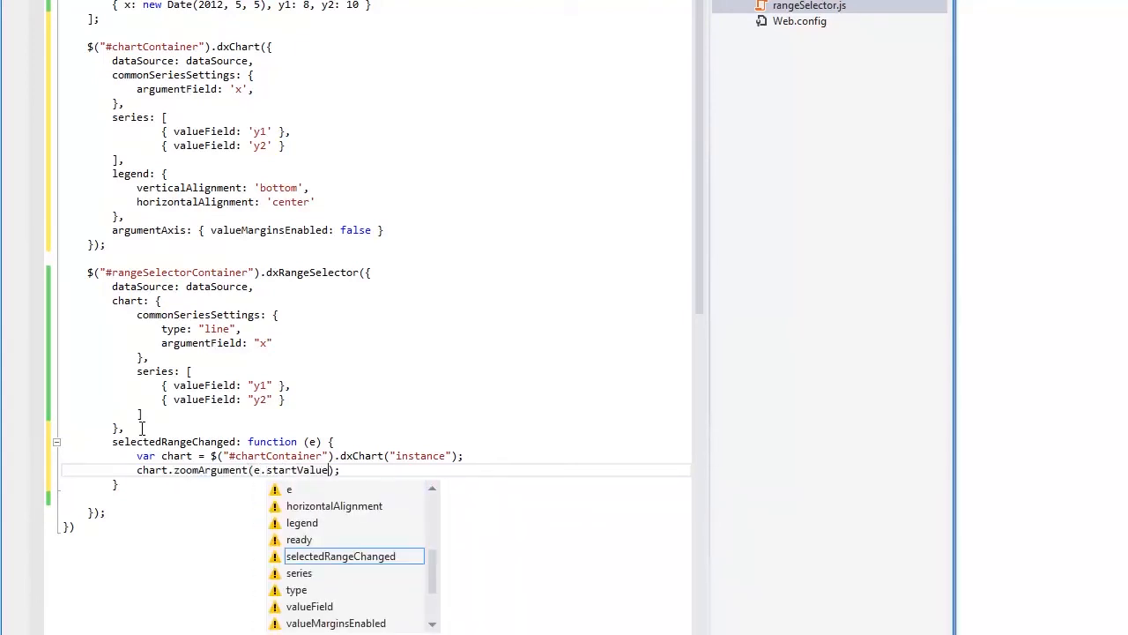
pyautogui.write(', e.endValue')
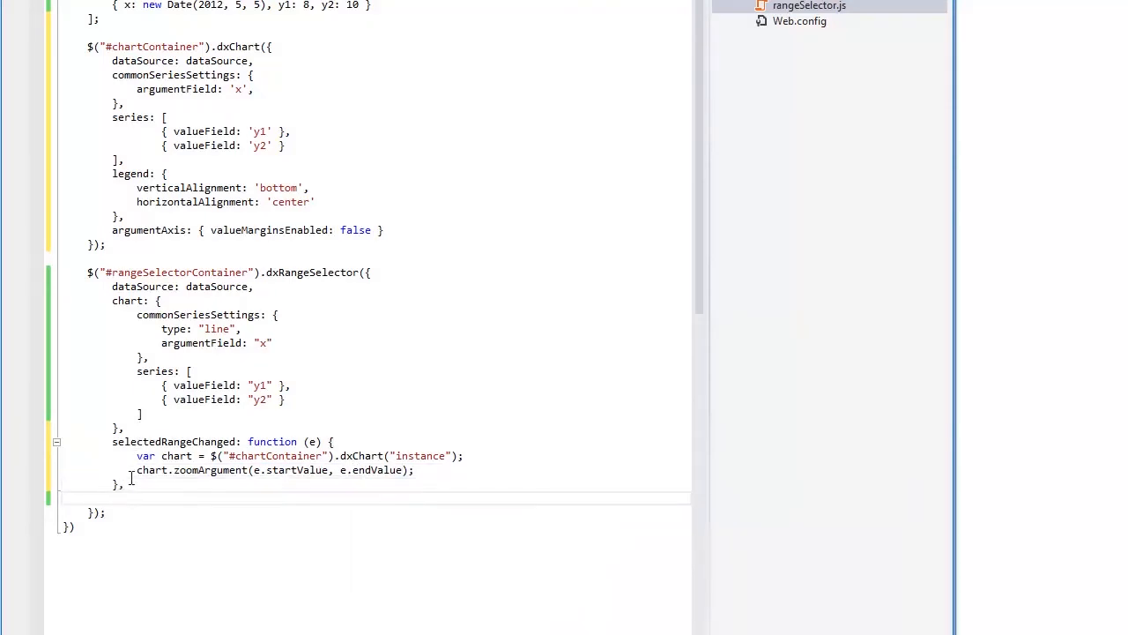
# Step: Add behavior: { callSelectedRangeChanged: "onMoving" } to the dxRangeSelector options
pyautogui.write('behavior:')
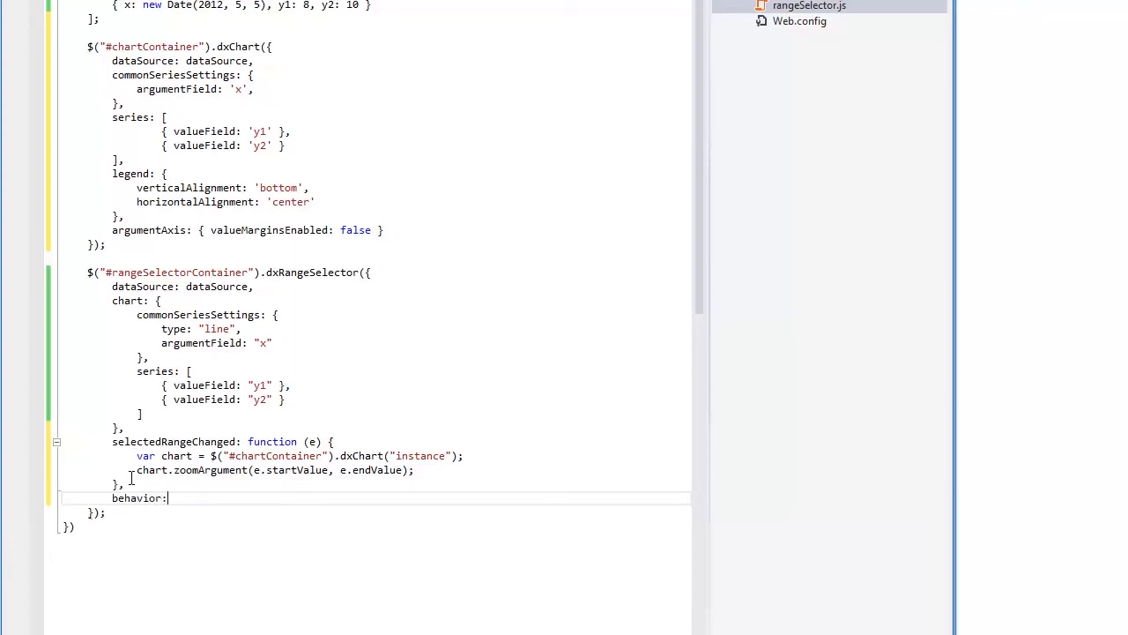
pyautogui.write('{')
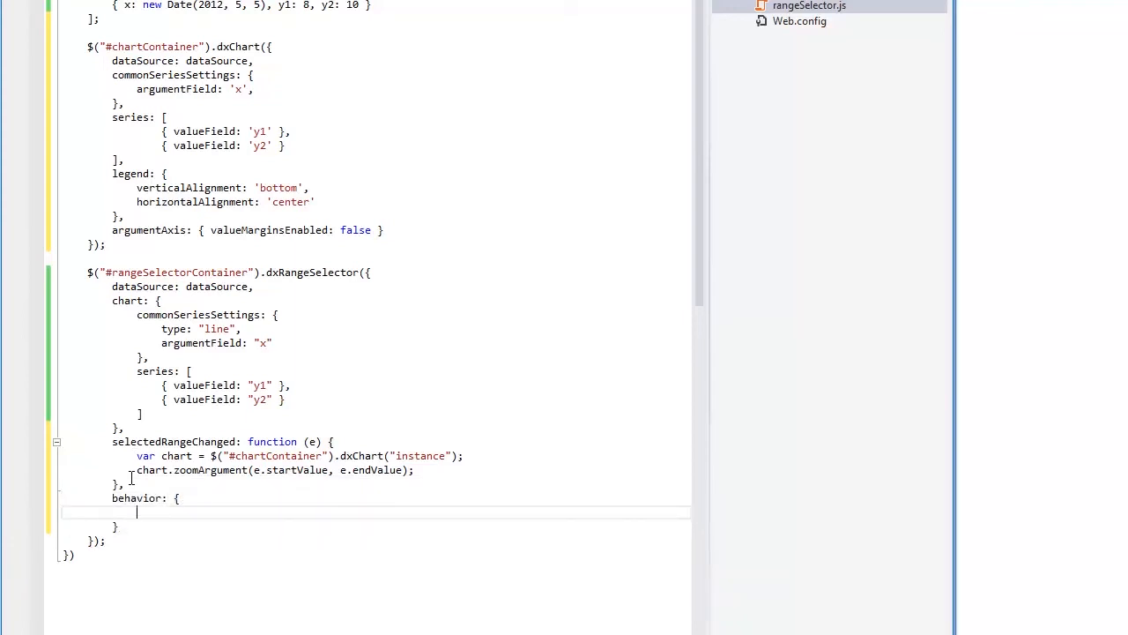
pyautogui.write('ca')
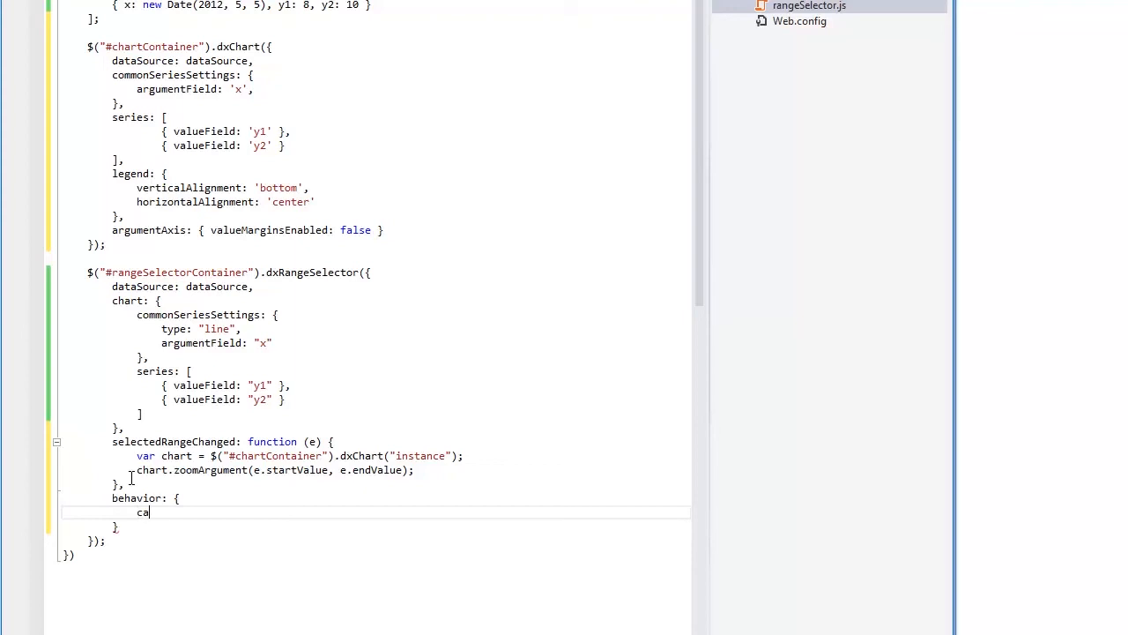
pyautogui.write('llSelectedRange')
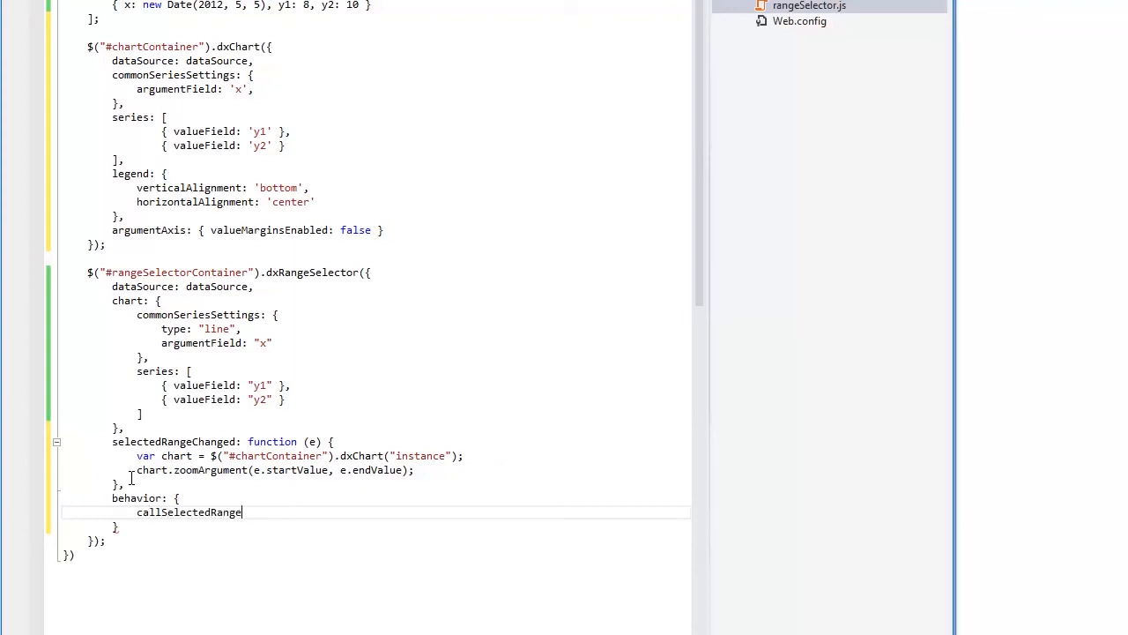
pyautogui.write('Changed: ""')
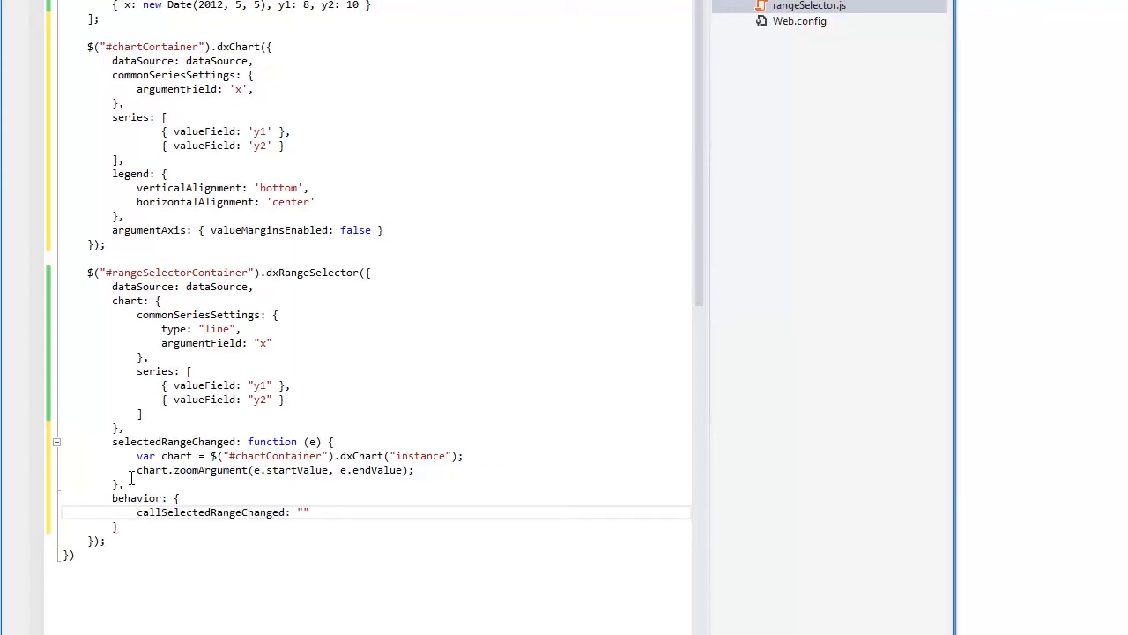
pyautogui.write('onMoving')
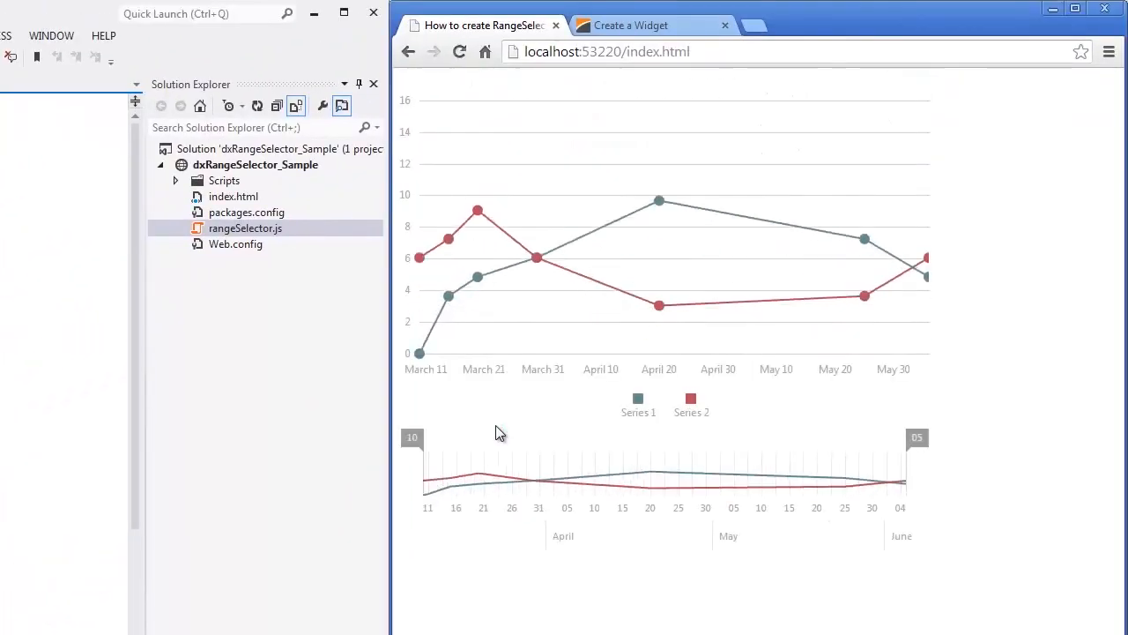
# Step: Drag the range selector sliders so the chart zooms to mid-April onward
pyautogui.moveTo(411, 437); pyautogui.dragTo(461, 437)
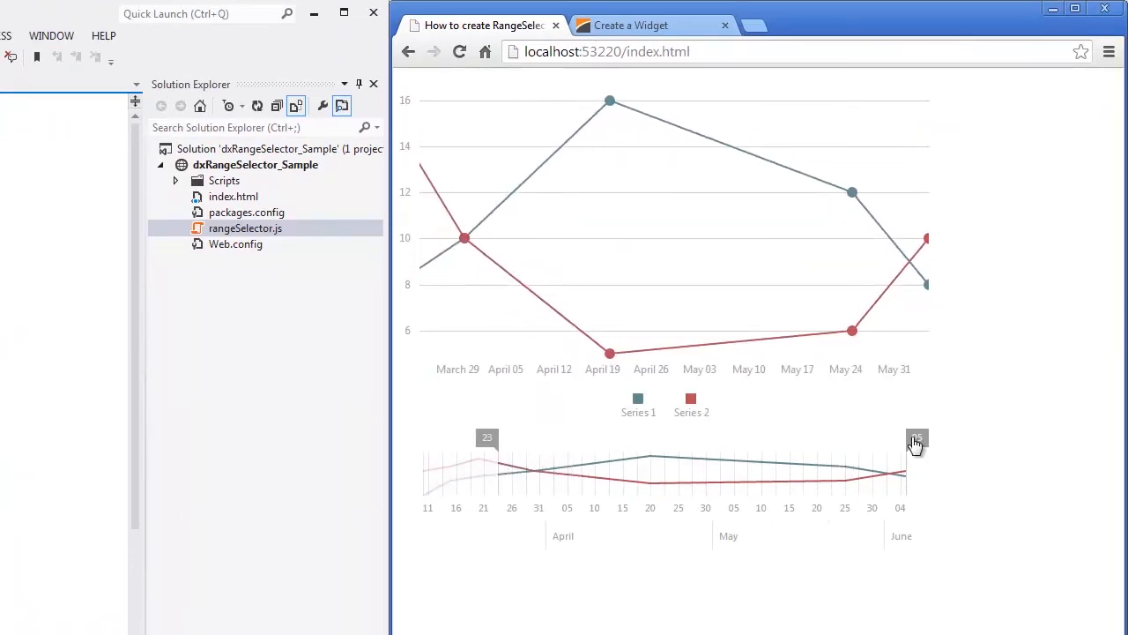
pyautogui.moveTo(917, 440); pyautogui.dragTo(798, 458)
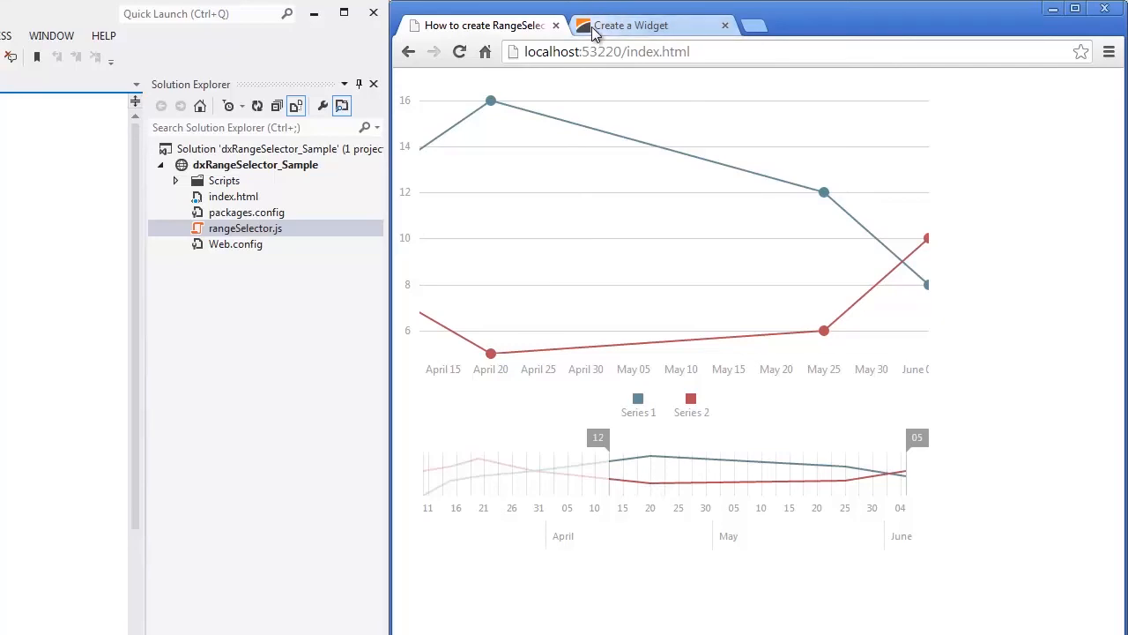
pyautogui.click(630, 25)
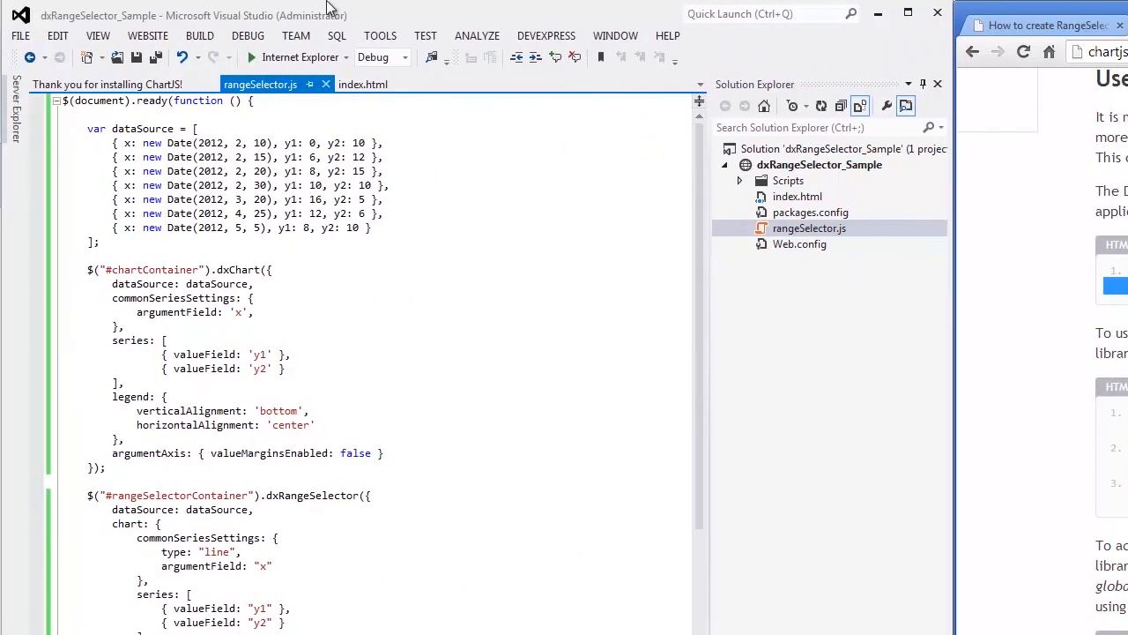
# Step: View index.html again and drag the left slider to zoom the chart
pyautogui.click(363, 84)
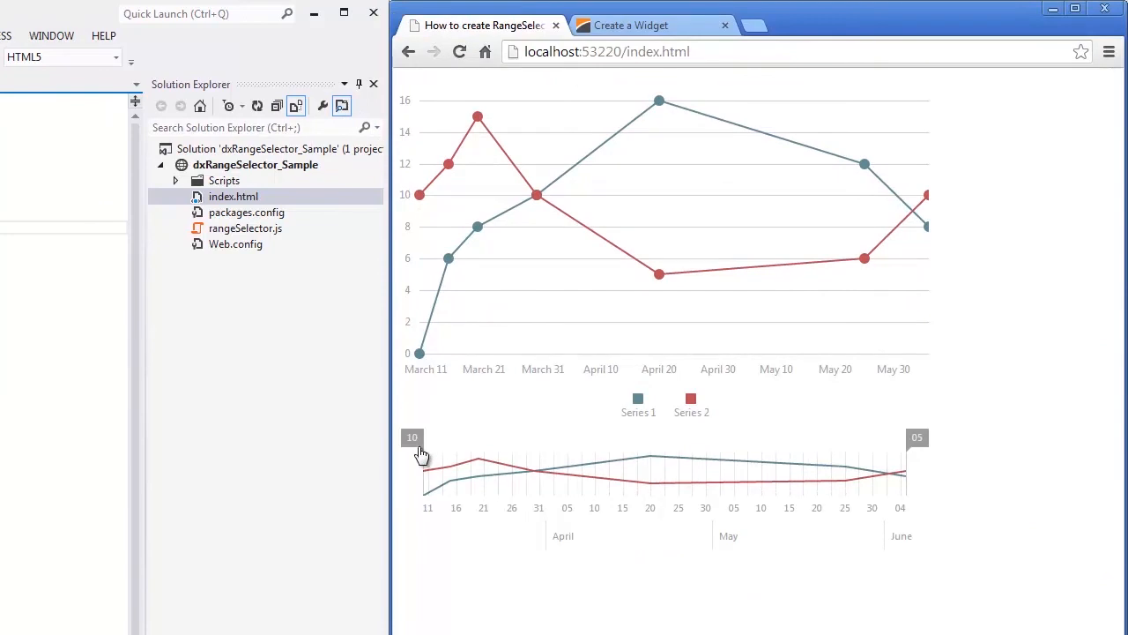
pyautogui.moveTo(424, 451); pyautogui.dragTo(488, 451)
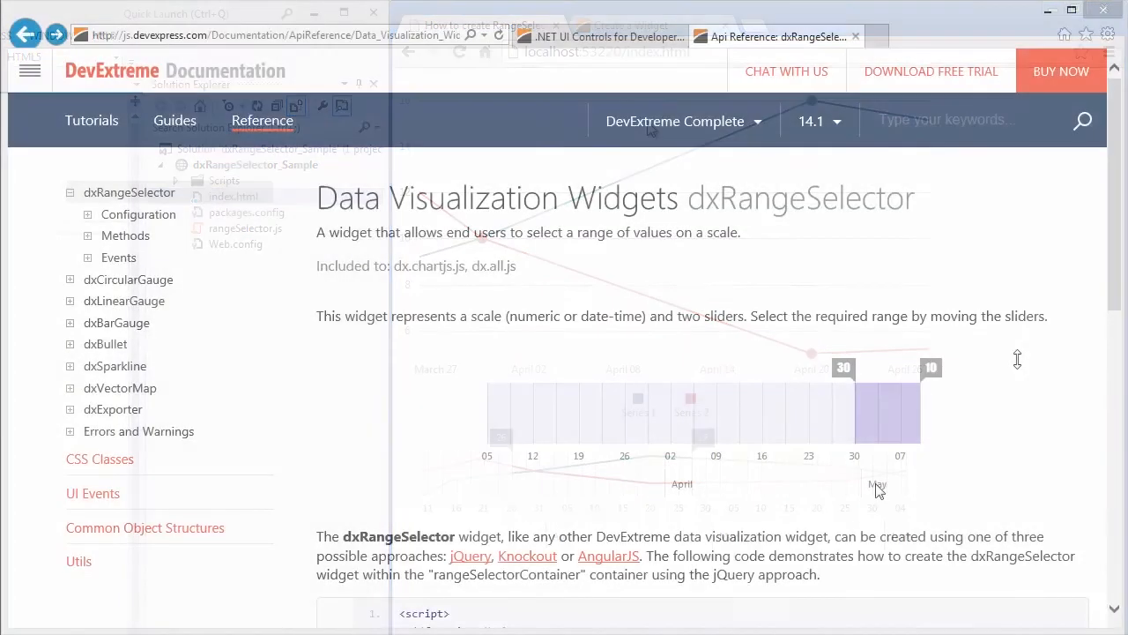
# Step: Scroll down the dxRangeSelector reference and show the Configuration demo
pyautogui.scroll(-3)
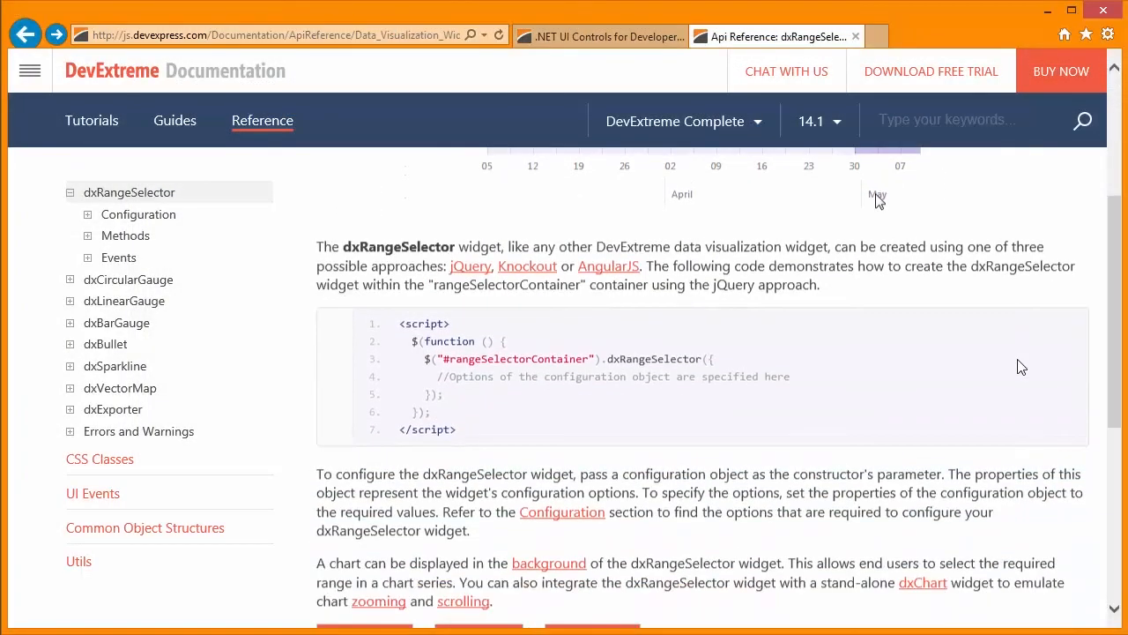
pyautogui.scroll(-3)
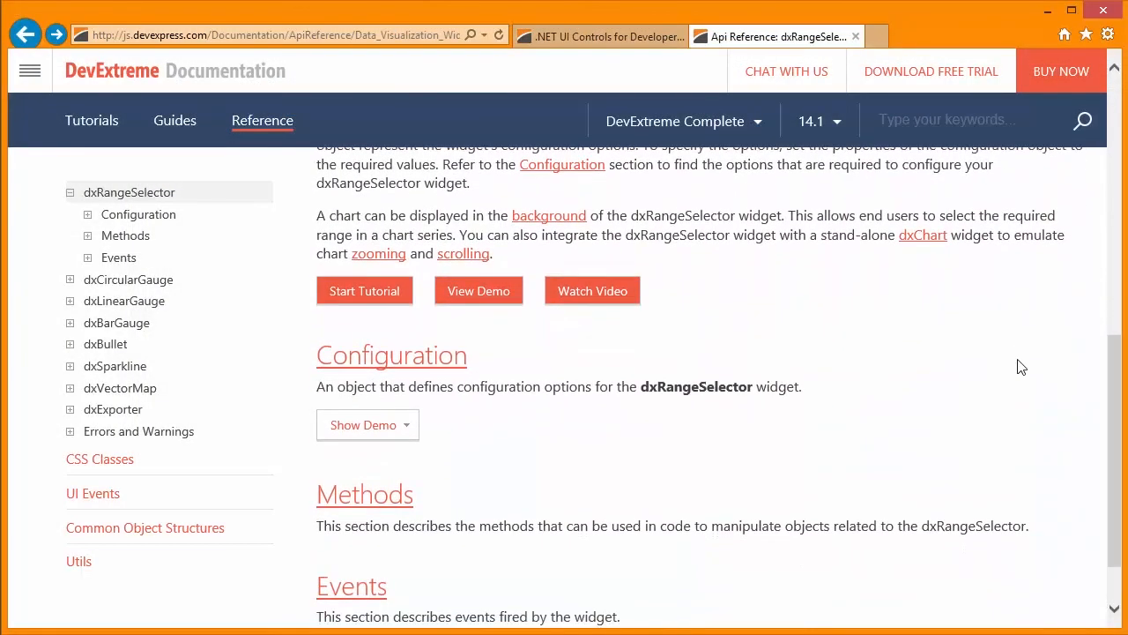
pyautogui.scroll(-3)
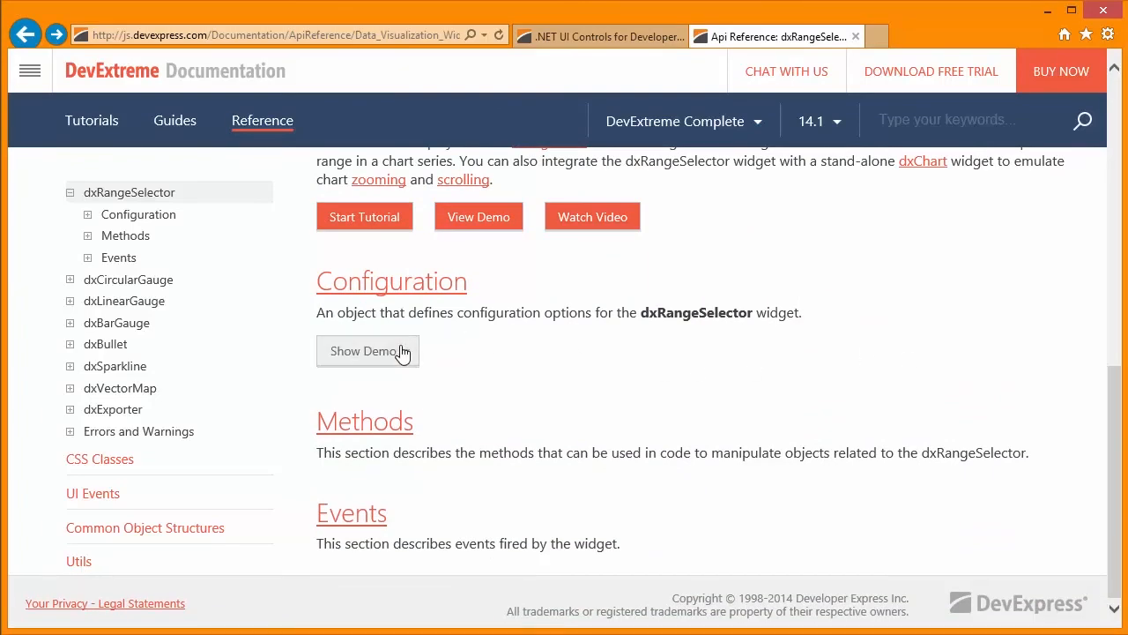
pyautogui.click(367, 351)
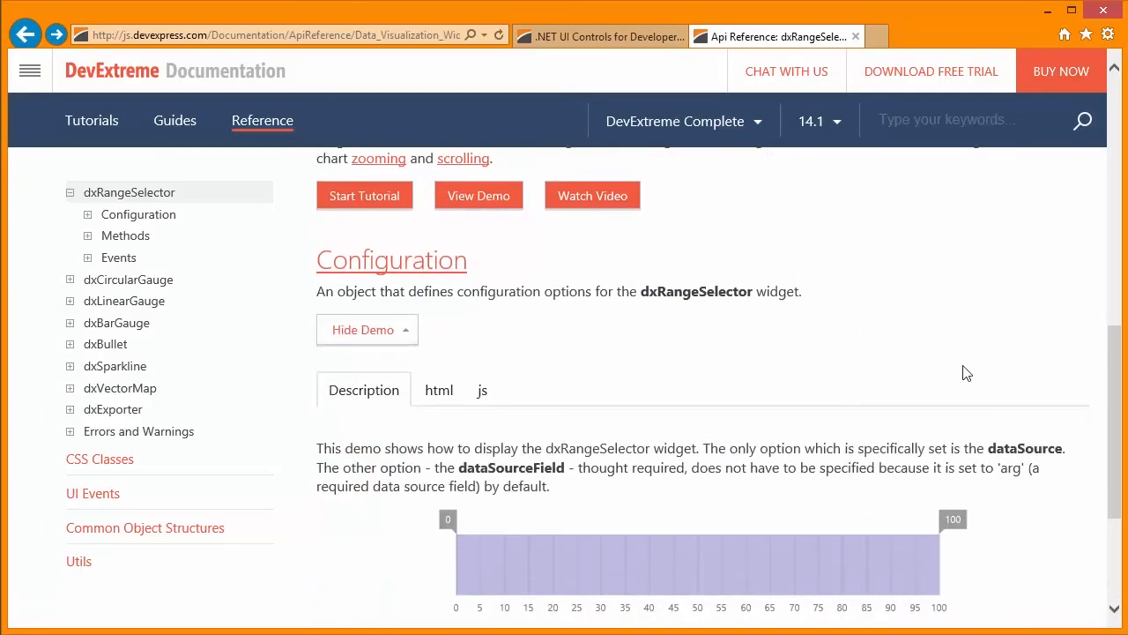
pyautogui.scroll(-3)
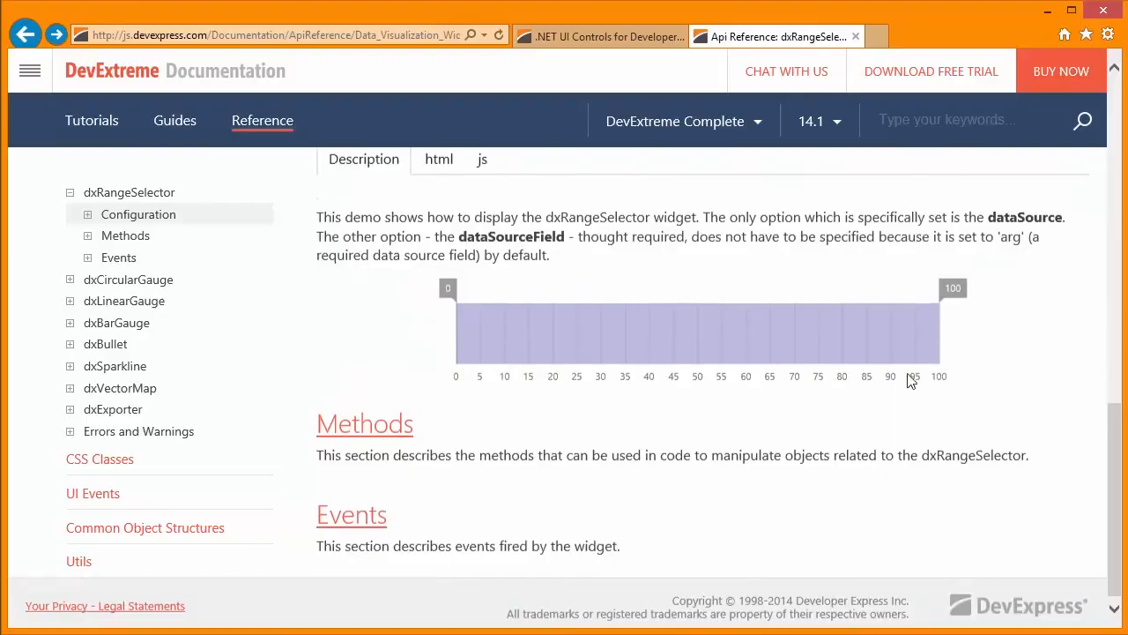